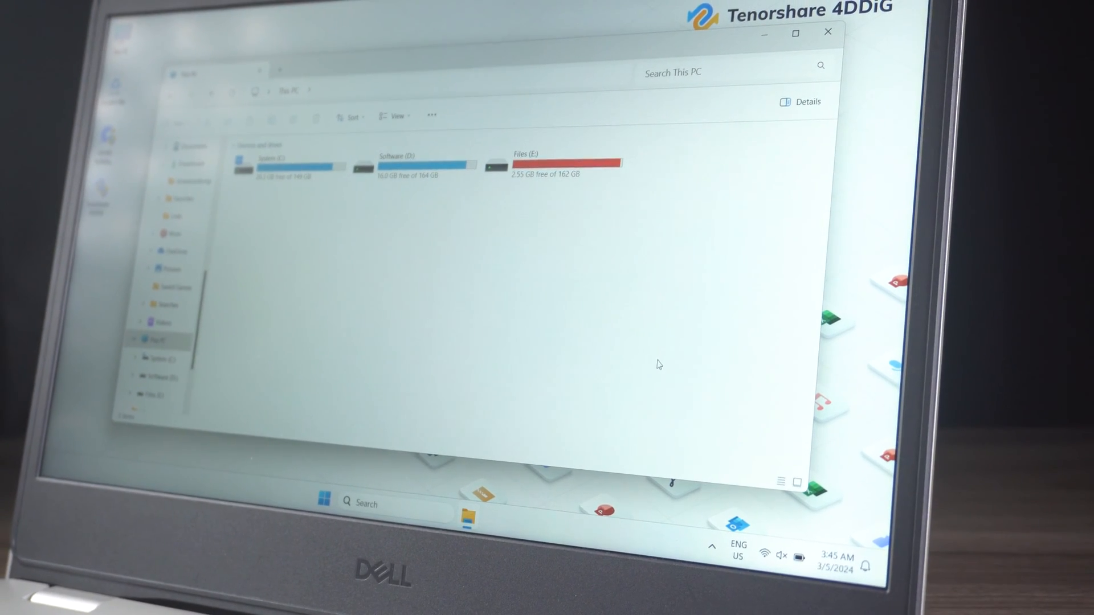
# View This PC's drives, where only System (C:), Software (D:) and Files (E:) appear.
pyautogui.click(825, 33)
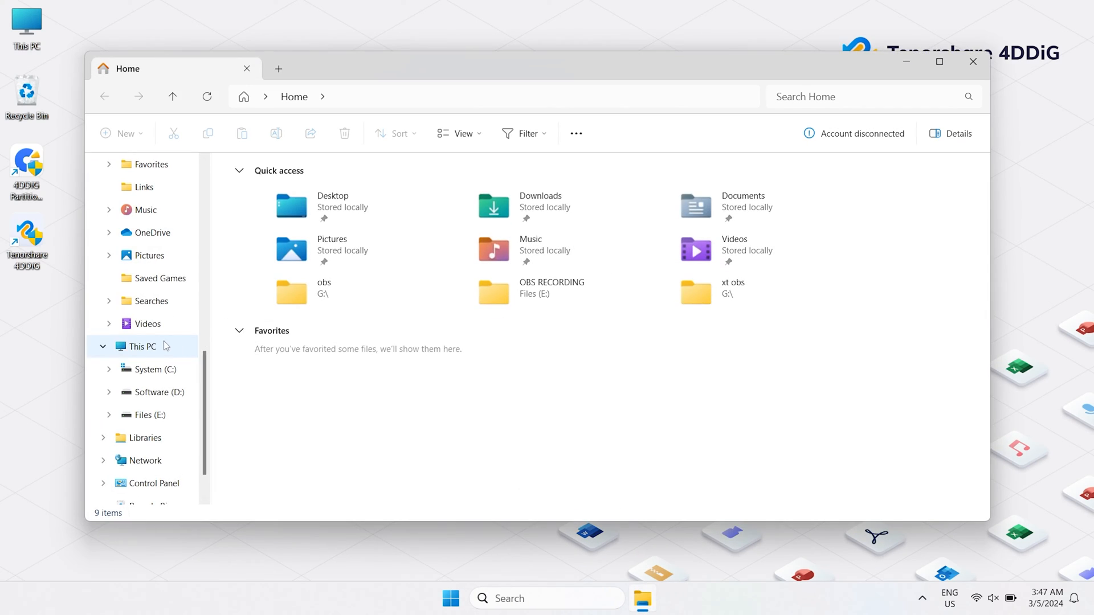
pyautogui.click(145, 346)
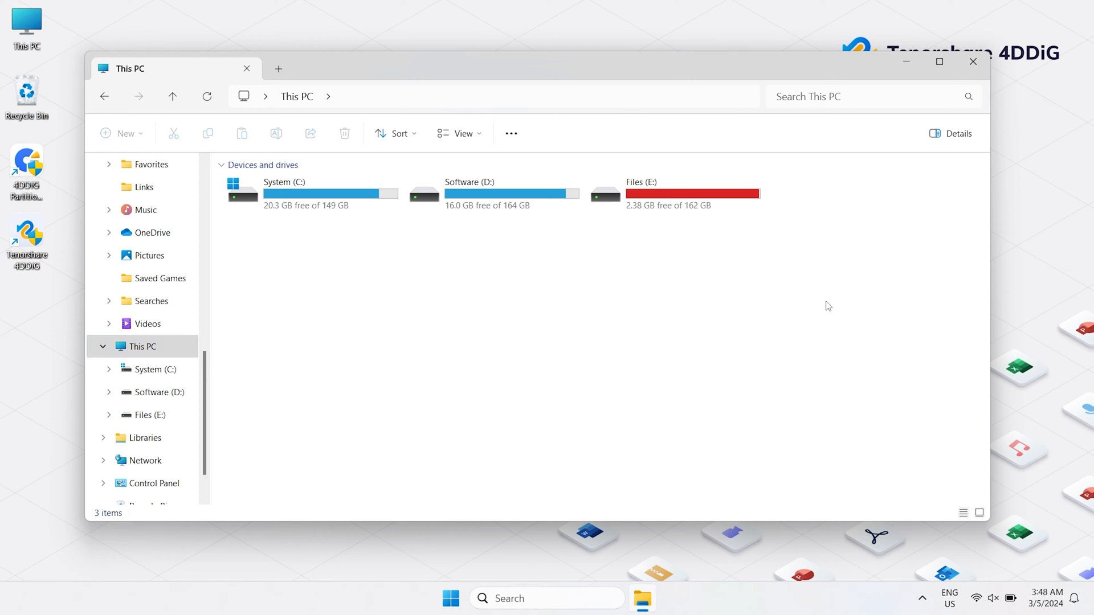
pyautogui.click(452, 614)
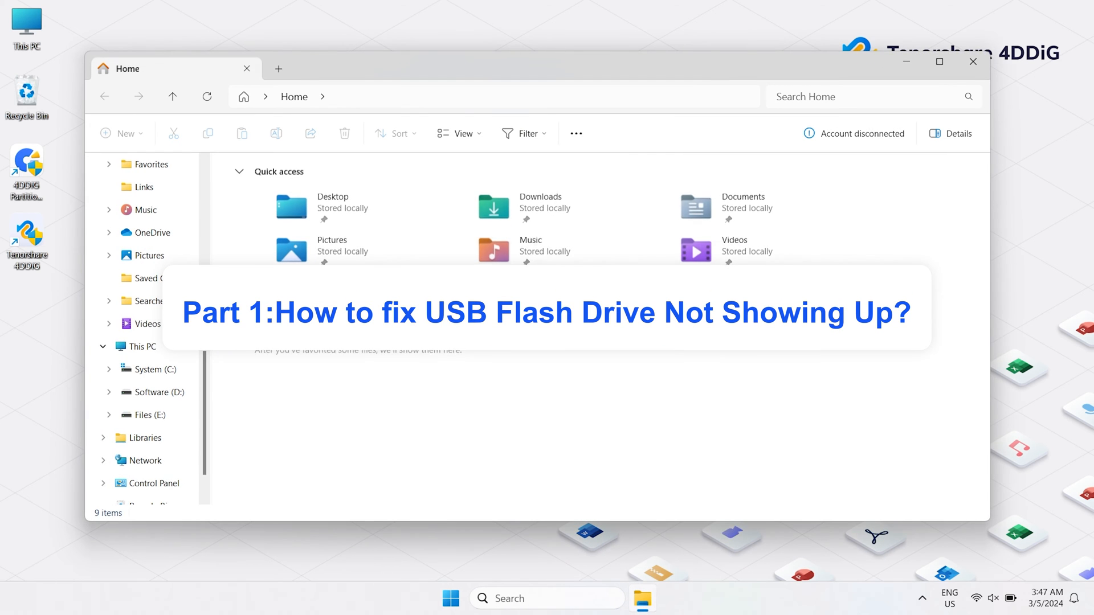
pyautogui.click(143, 347)
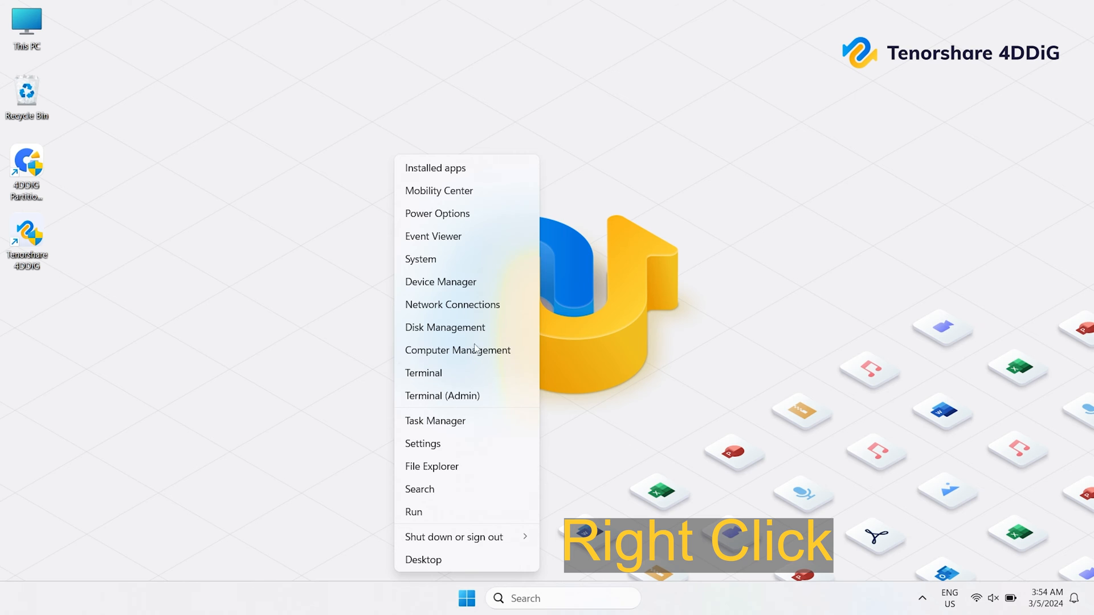
# In Device Manager, start updating the Kingston DataTraveler 3.0 USB drive's driver.
pyautogui.click(440, 282)
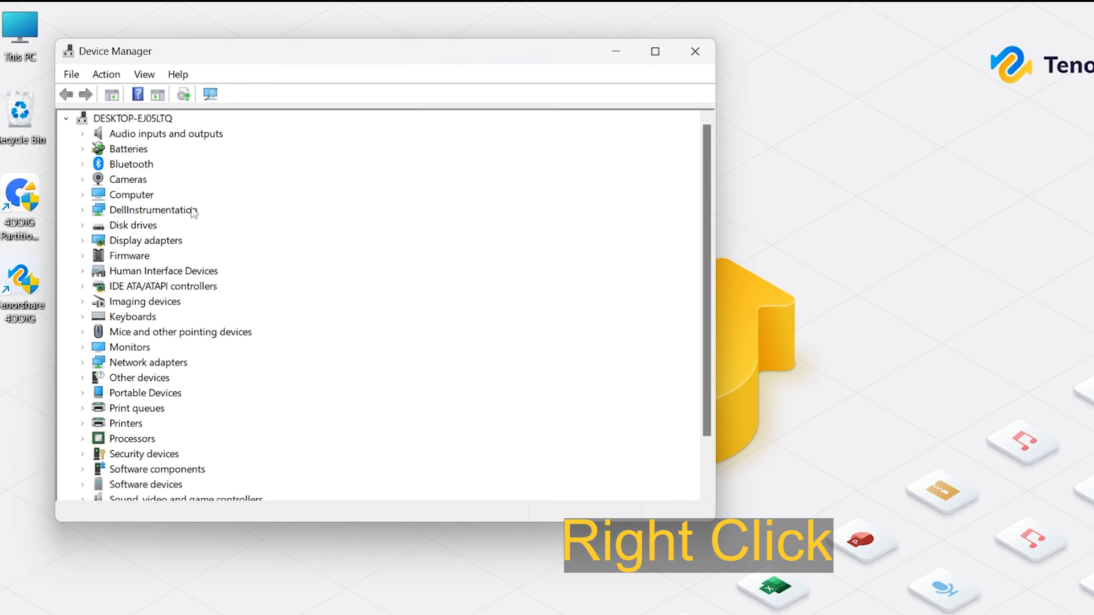
pyautogui.click(132, 225)
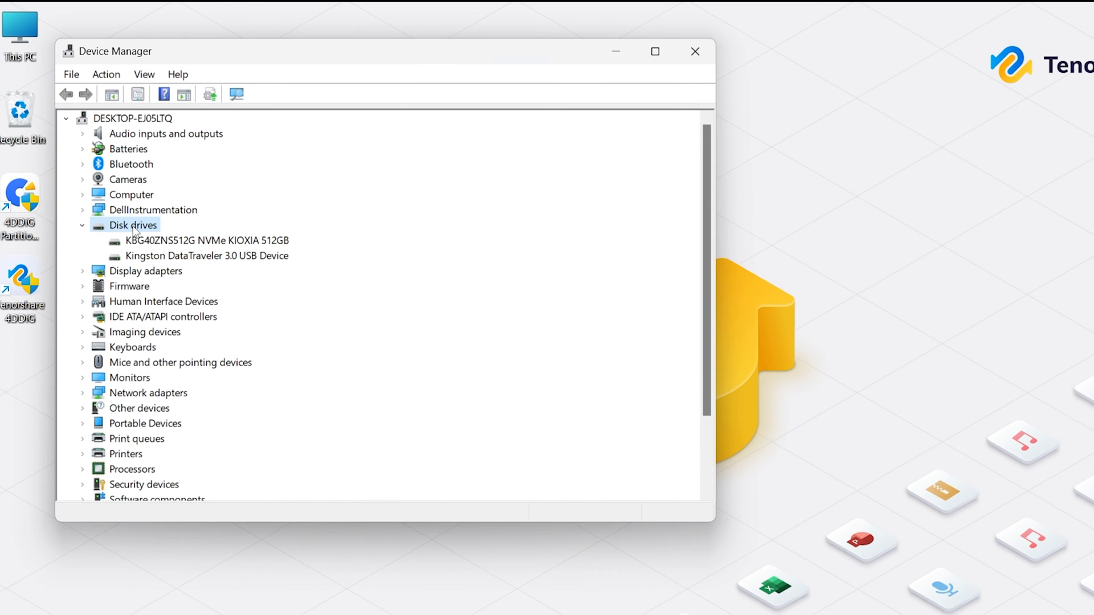
pyautogui.rightClick(194, 255)
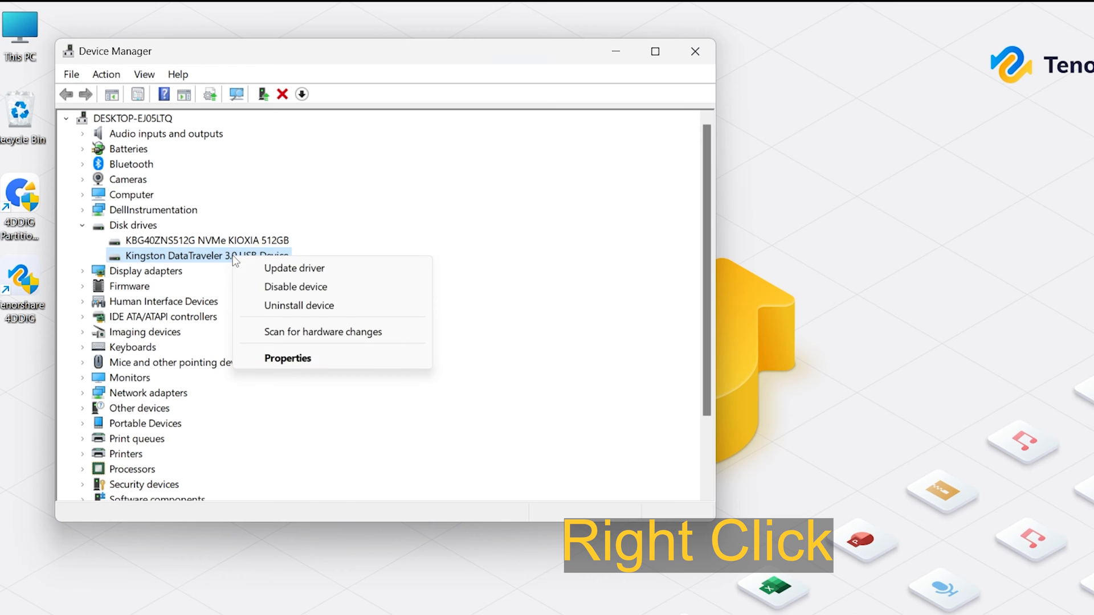
pyautogui.click(294, 269)
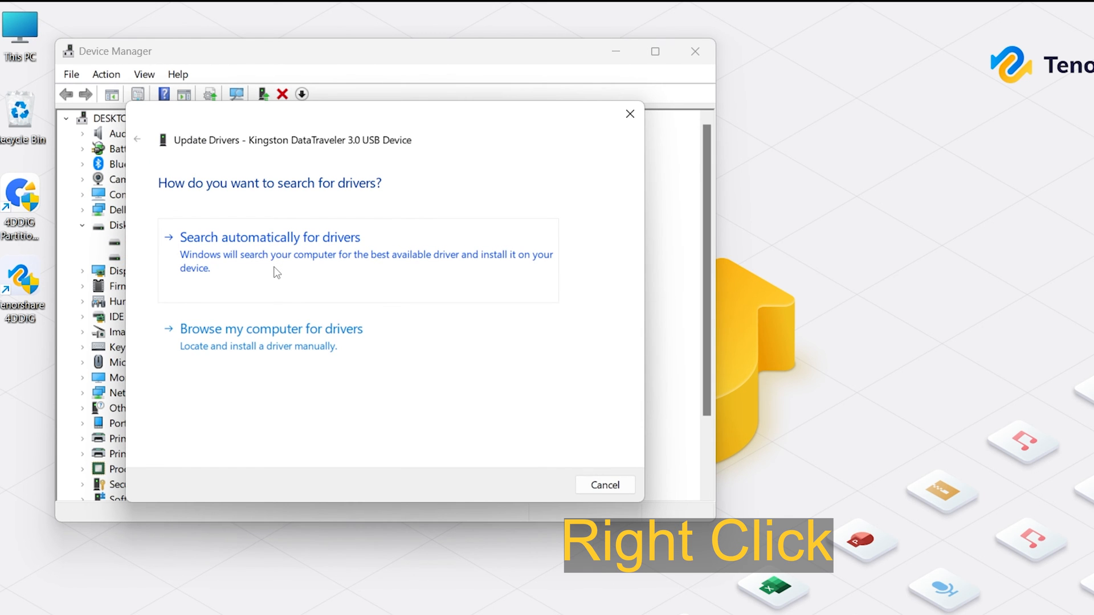
pyautogui.moveTo(284, 335)
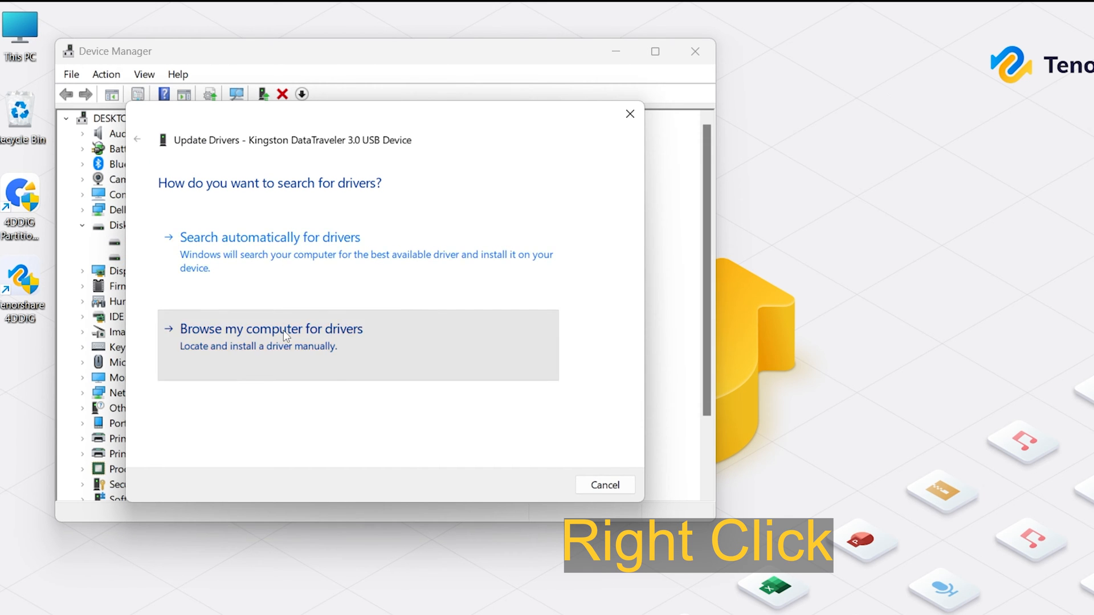
# Browse this computer and pick the compatible Disk drive driver already installed.
pyautogui.click(272, 329)
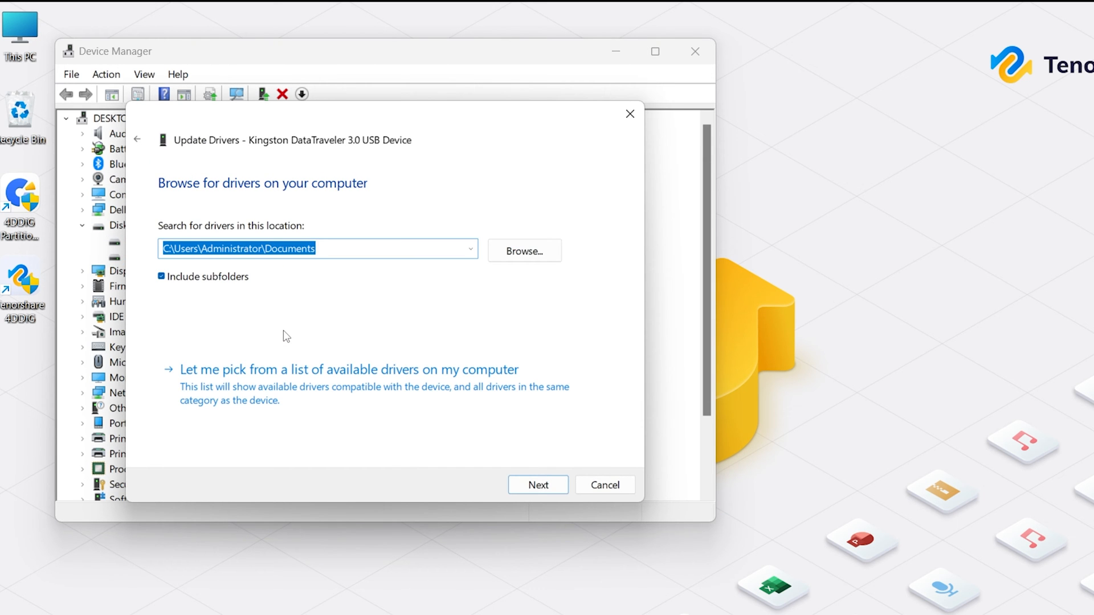
pyautogui.click(349, 370)
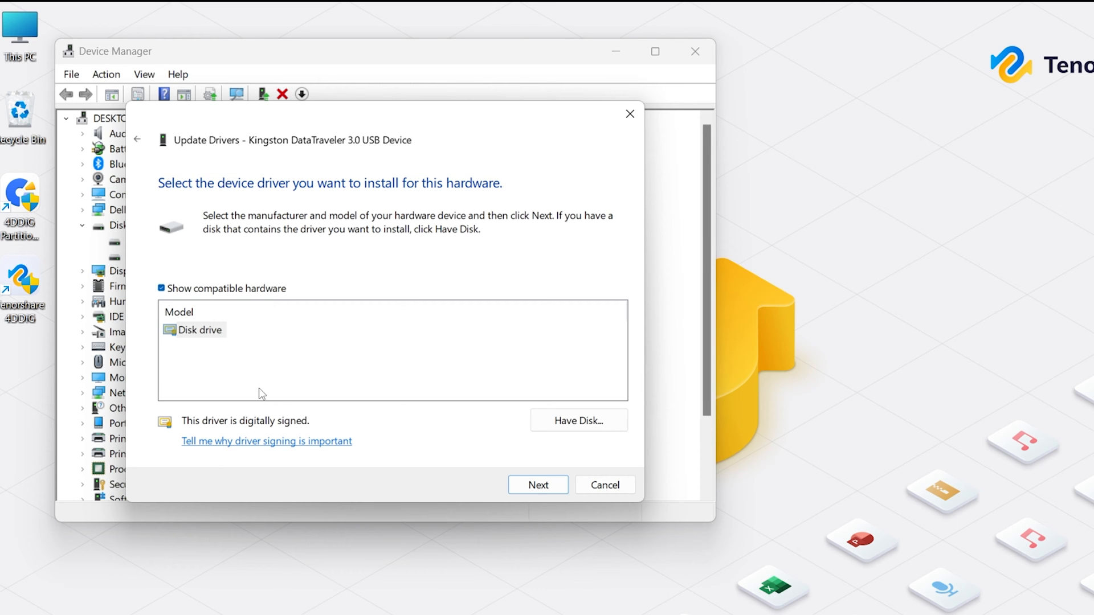
pyautogui.click(197, 330)
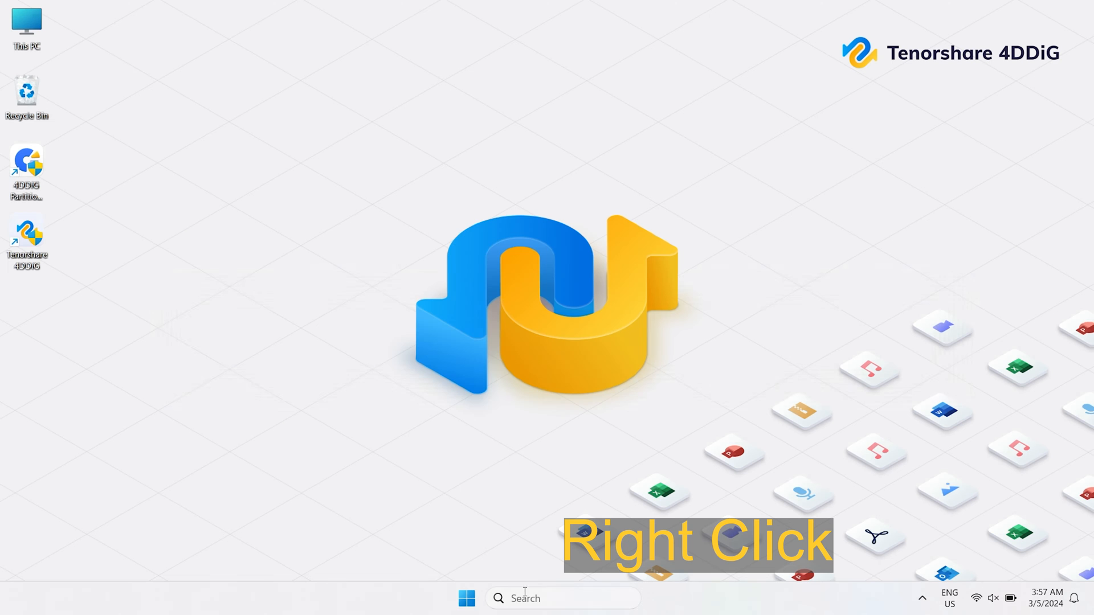
# From the system tools menu, reach Disk Management's drive-letter change for ESD-USB.
pyautogui.rightClick(467, 614)
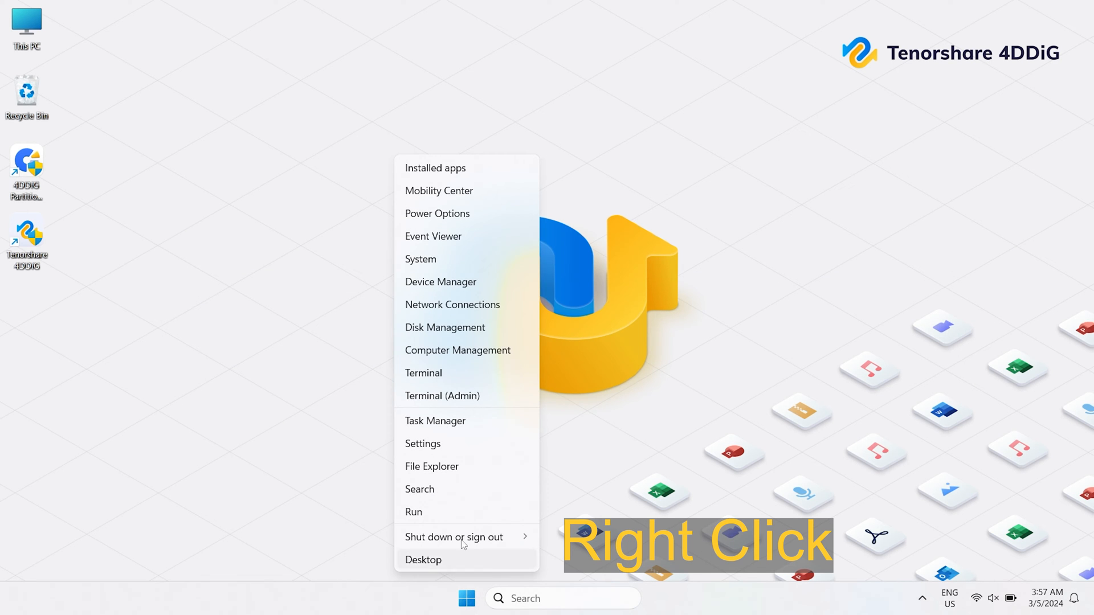
pyautogui.click(445, 328)
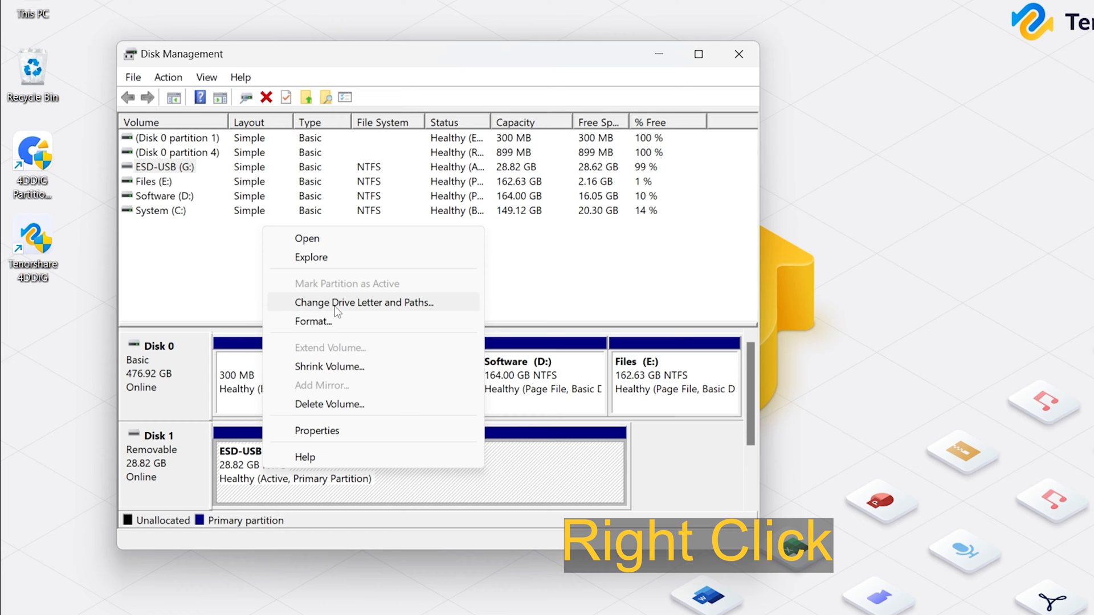
pyautogui.click(365, 303)
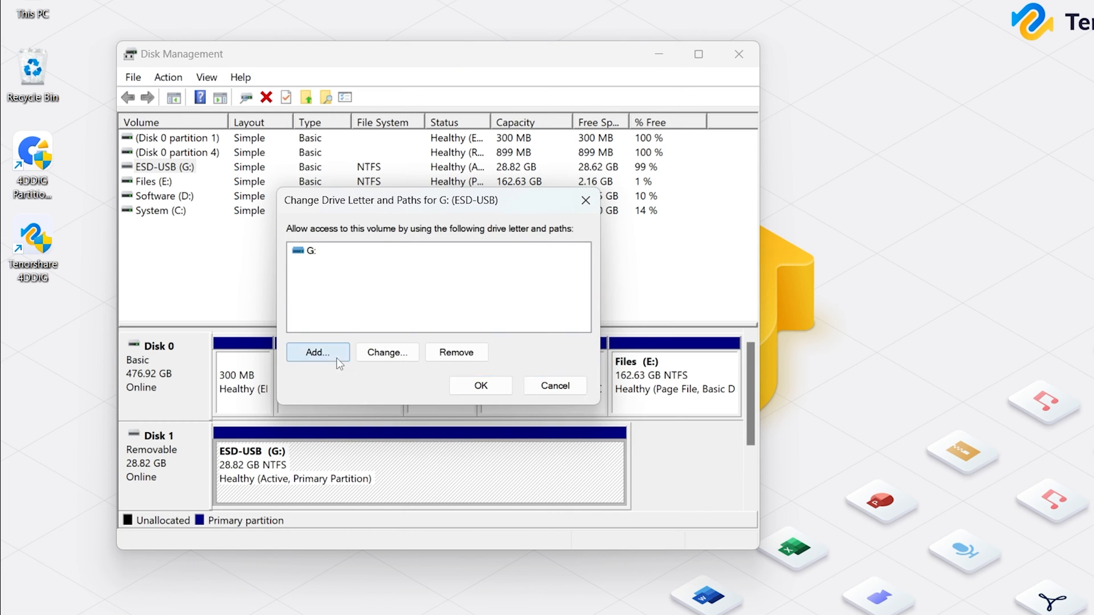
# Change the ESD-USB drive's letter from G to K and accept the warning.
pyautogui.click(388, 352)
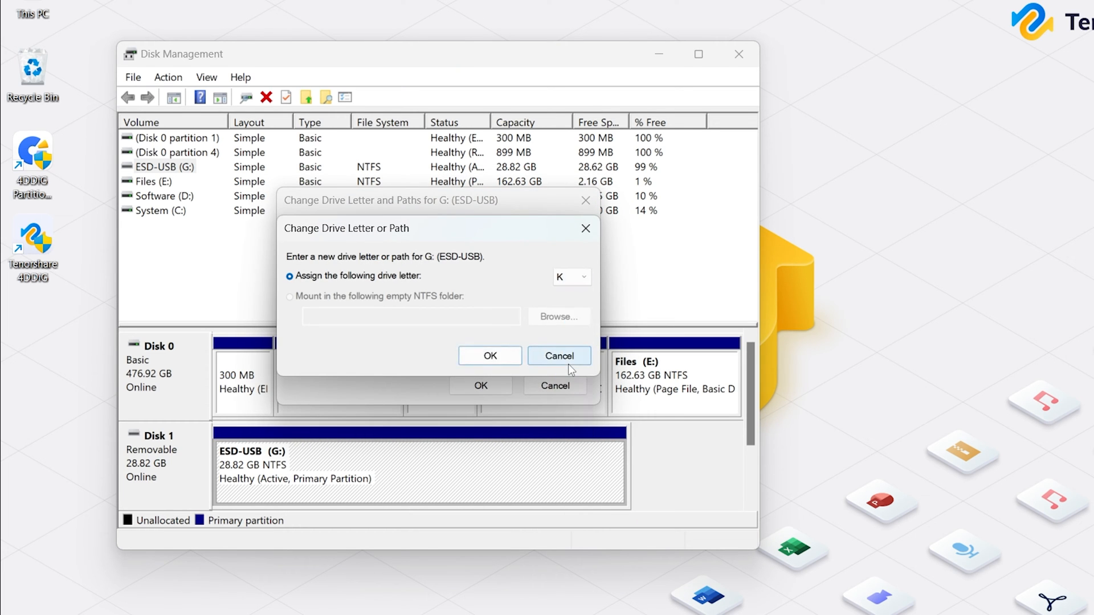
pyautogui.click(489, 355)
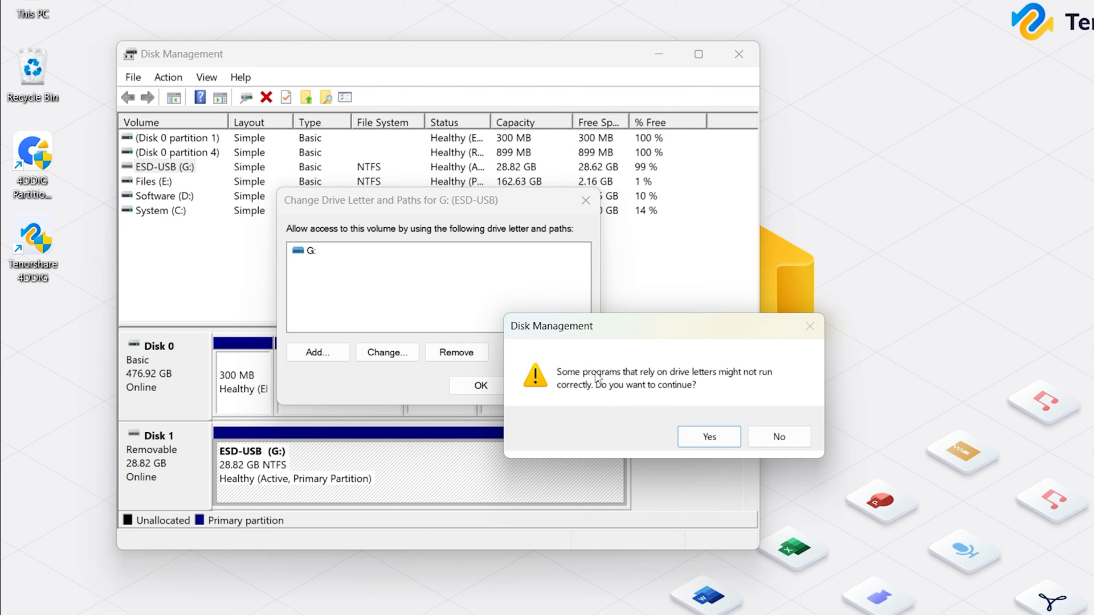
pyautogui.click(708, 436)
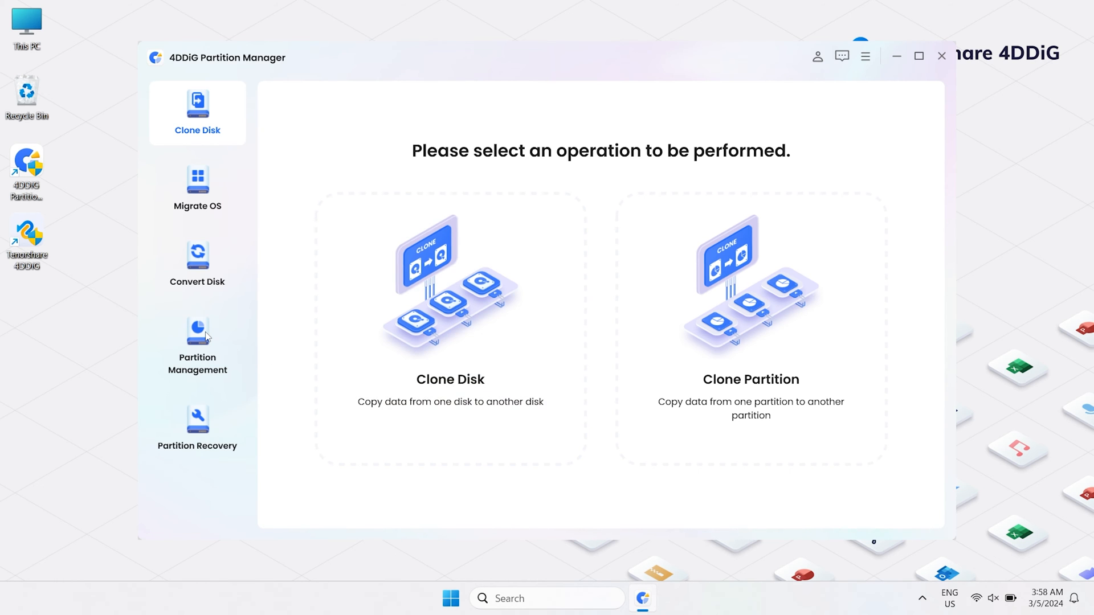
# Change the ESD-USB partition's letter from K to H and execute the queued task.
pyautogui.click(197, 334)
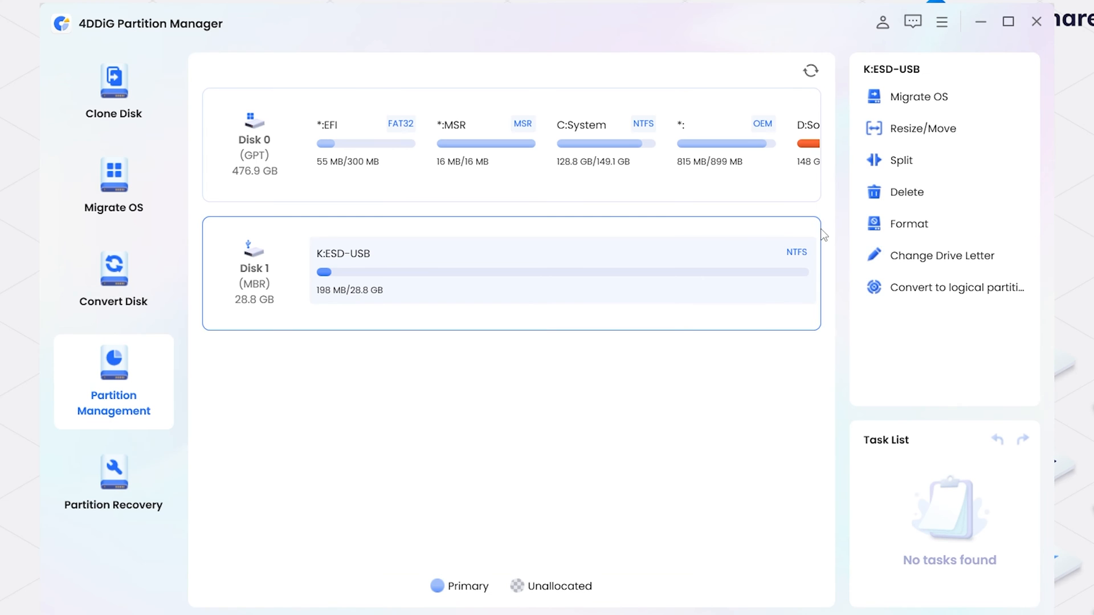
pyautogui.click(942, 256)
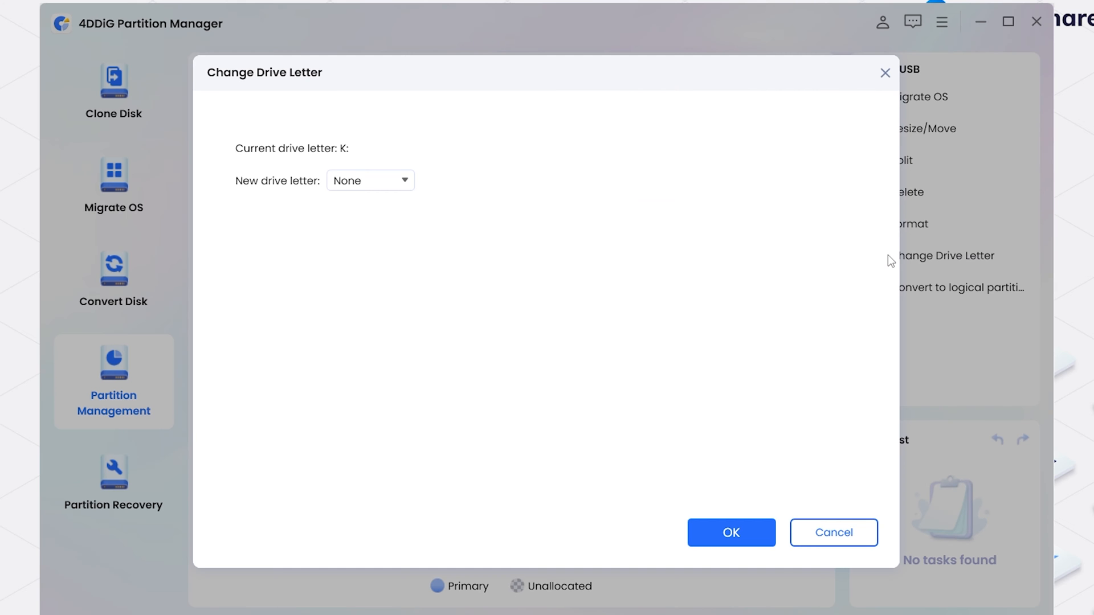
pyautogui.click(370, 181)
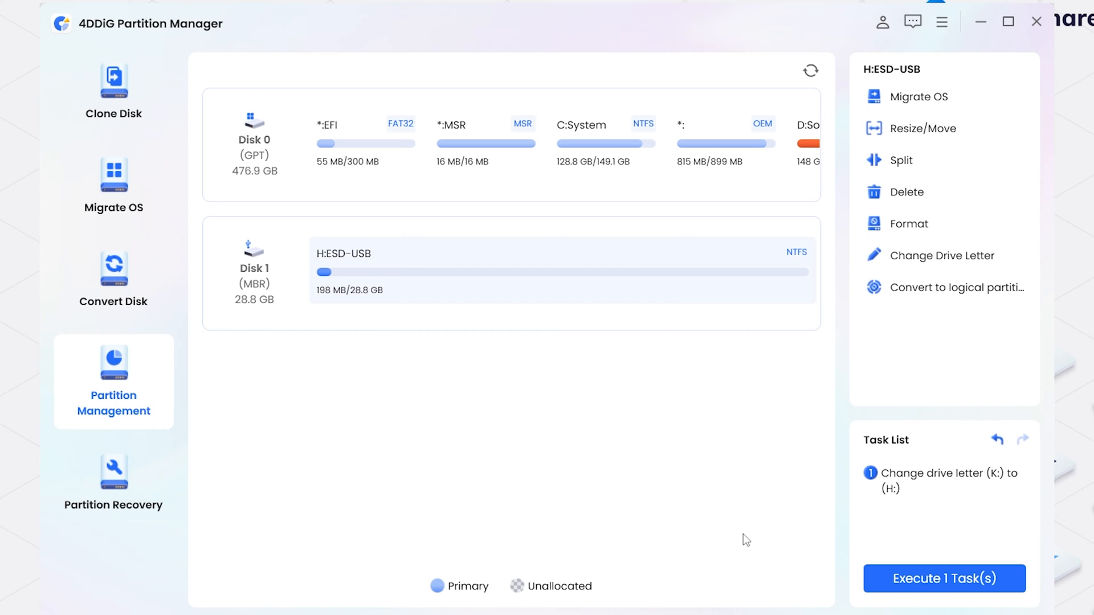
pyautogui.click(943, 578)
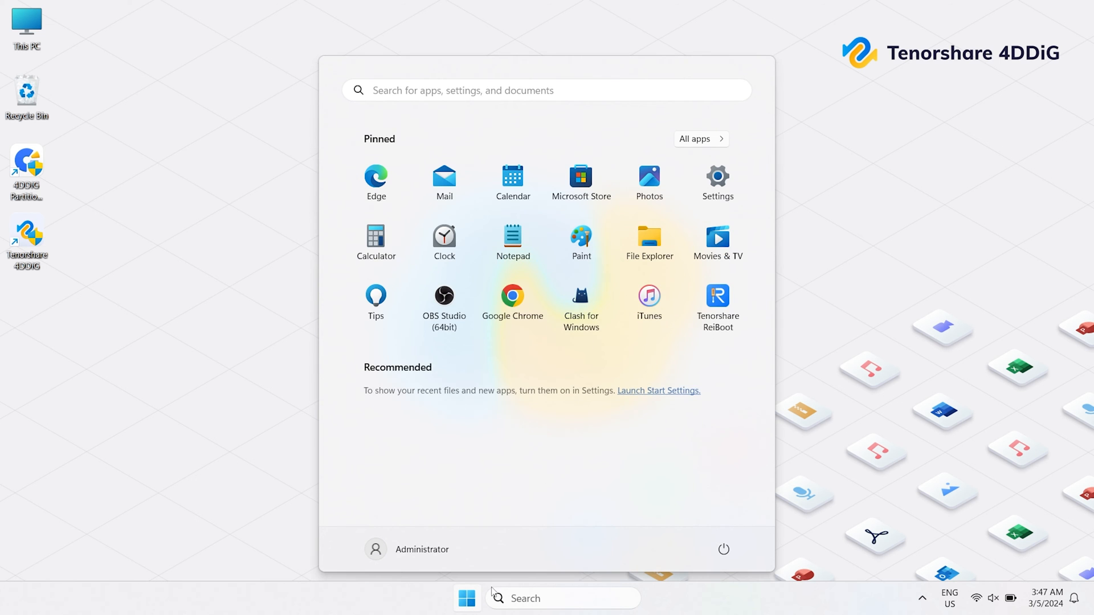
# View This PC's drives, still only System, Software and Files with no ESD-USB.
pyautogui.click(649, 234)
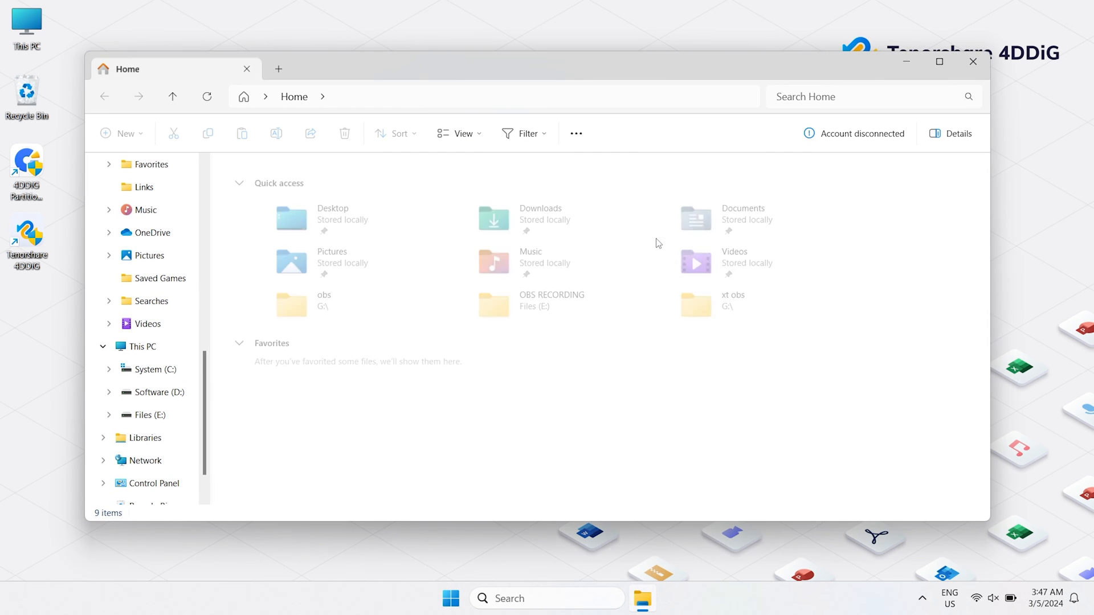
pyautogui.click(141, 346)
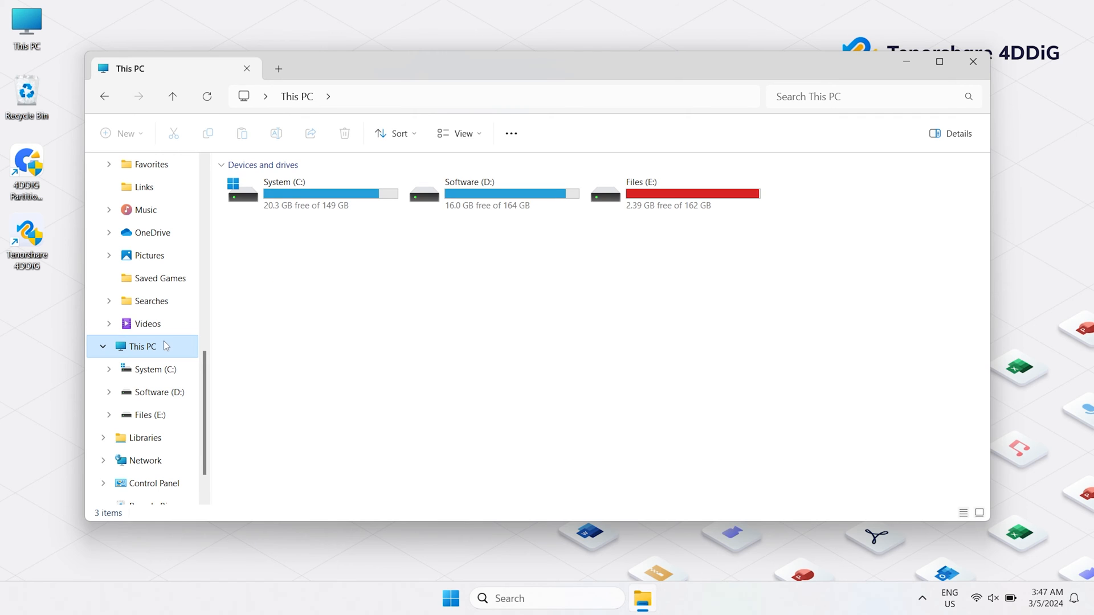
pyautogui.moveTo(374, 357)
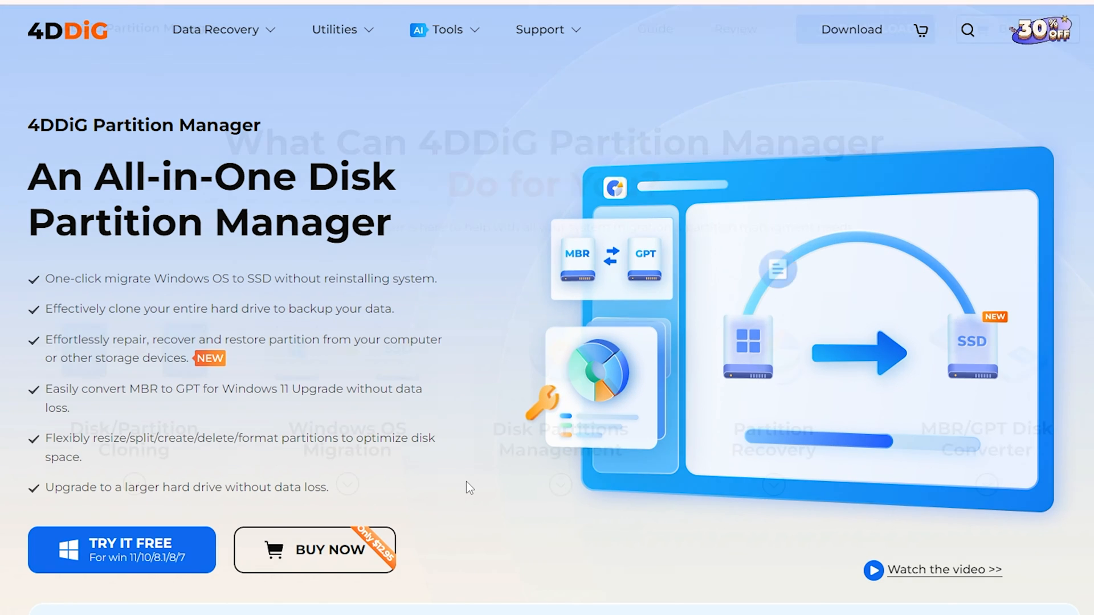
# Scroll through the 4DDiG Partition Manager product page.
pyautogui.scroll(-3)
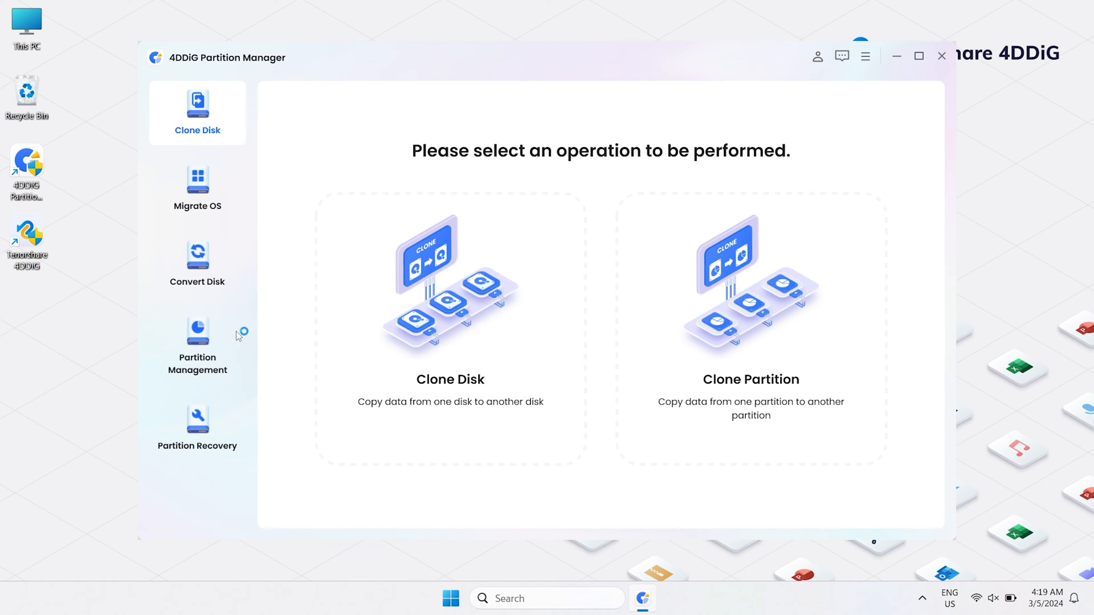
# Bring up the Format window for F: New Volume on Disk 1 with its NTFS/FAT32 file system choices.
pyautogui.click(197, 346)
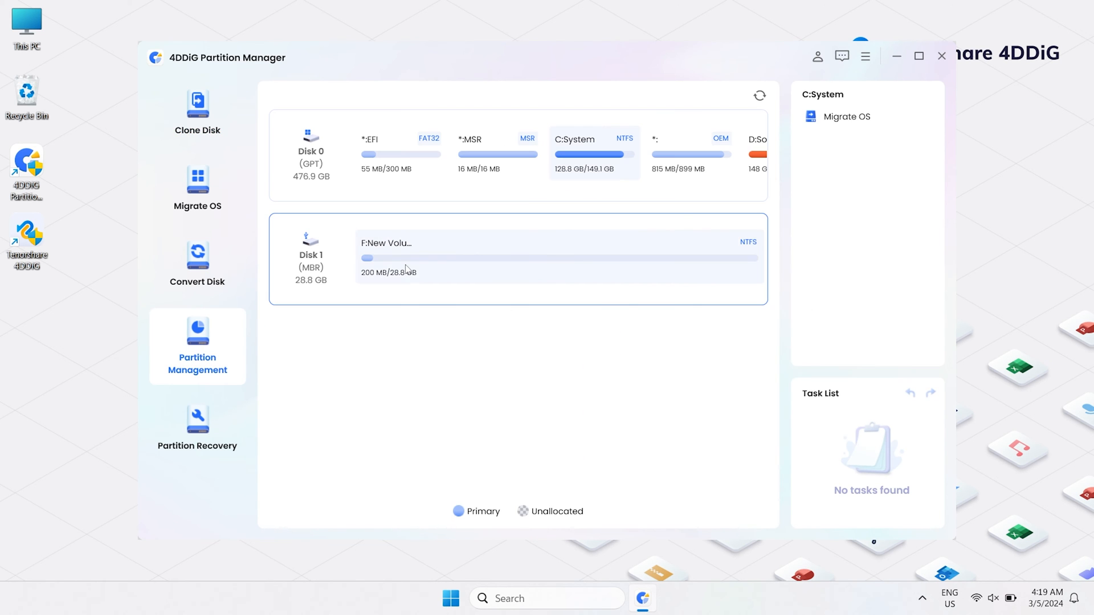
pyautogui.click(406, 258)
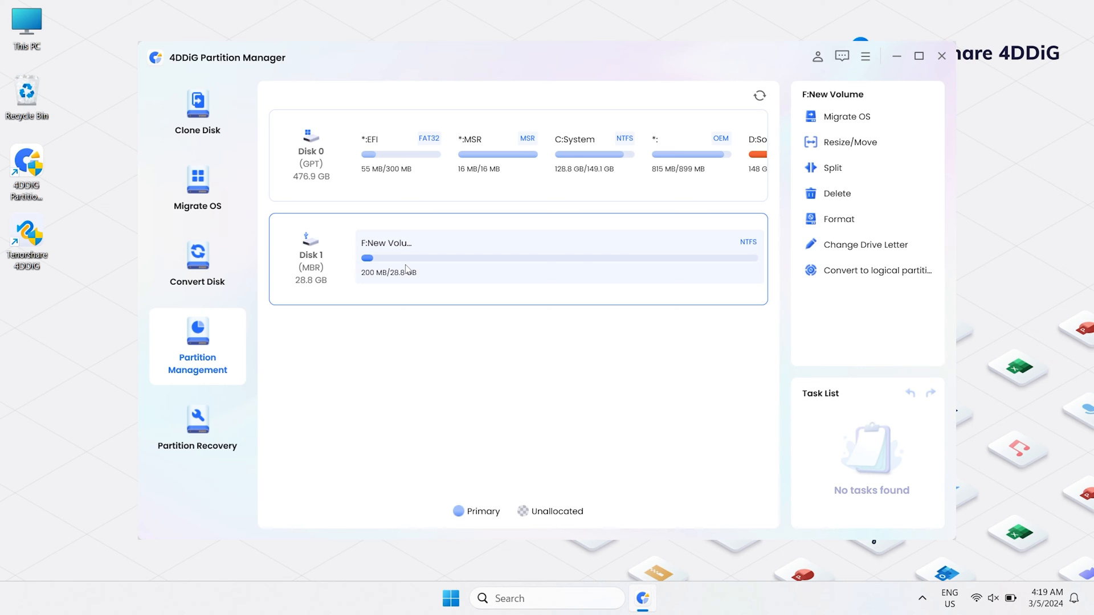
pyautogui.click(838, 219)
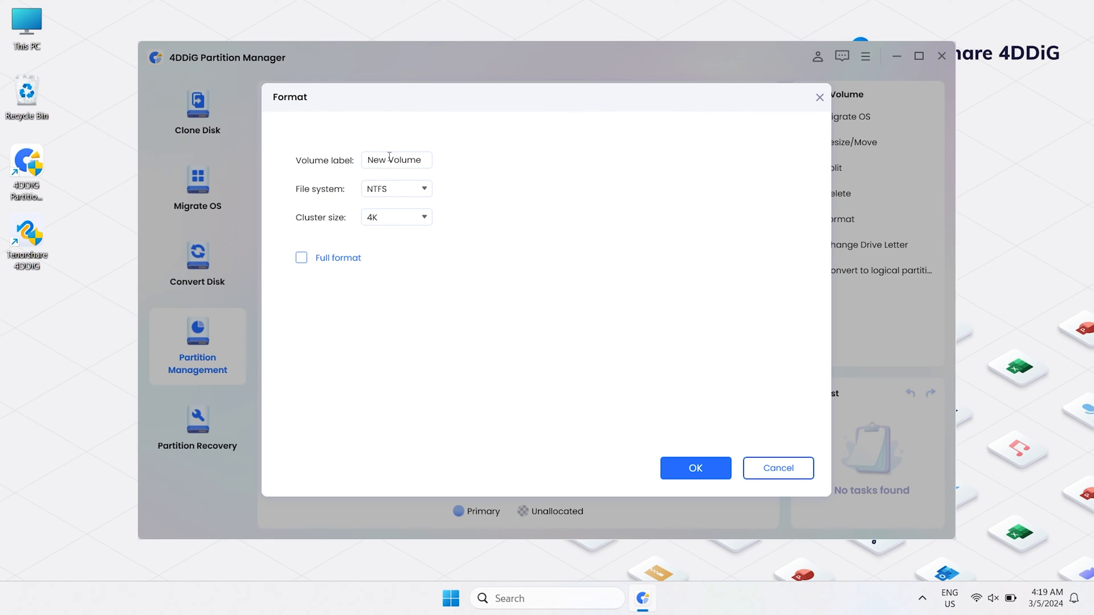
pyautogui.click(423, 189)
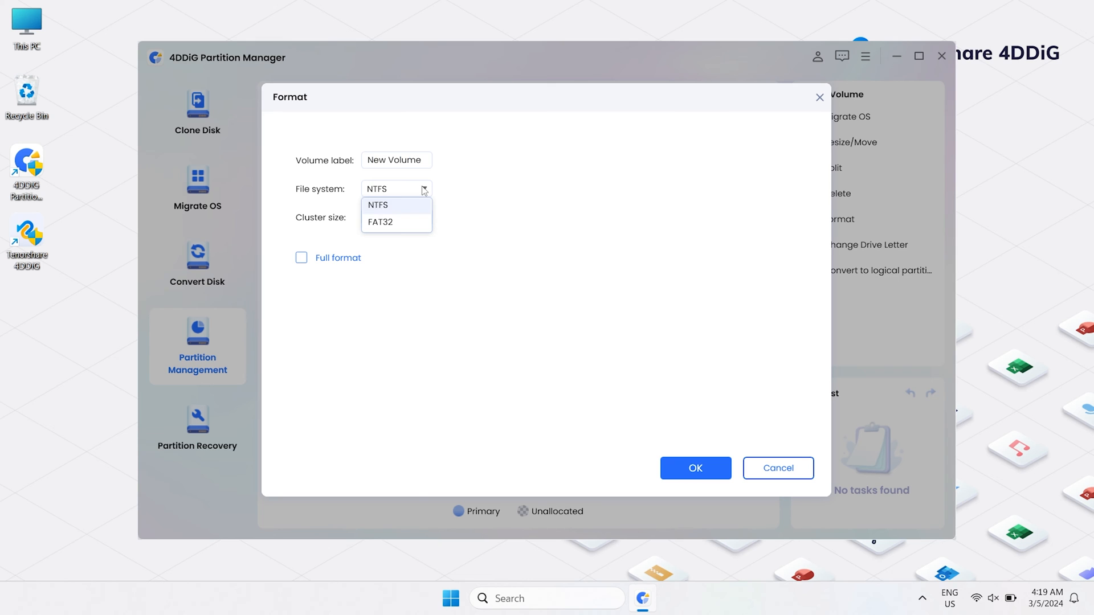
# Confirm the NTFS format of F:, accept data erasure, and execute the queued format task.
pyautogui.click(695, 468)
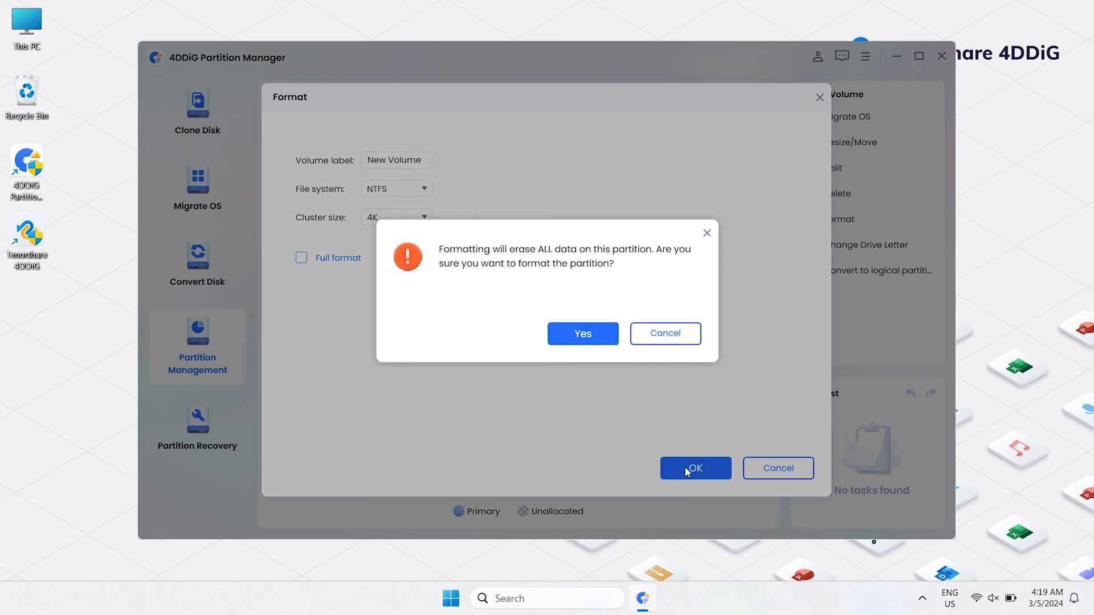
pyautogui.moveTo(604, 320)
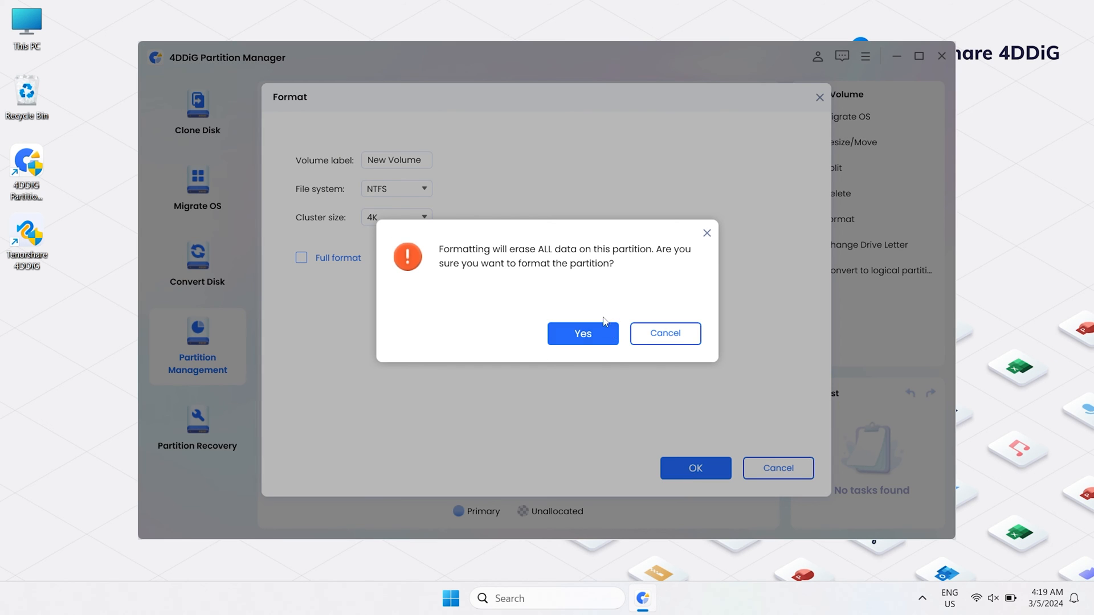
pyautogui.click(583, 333)
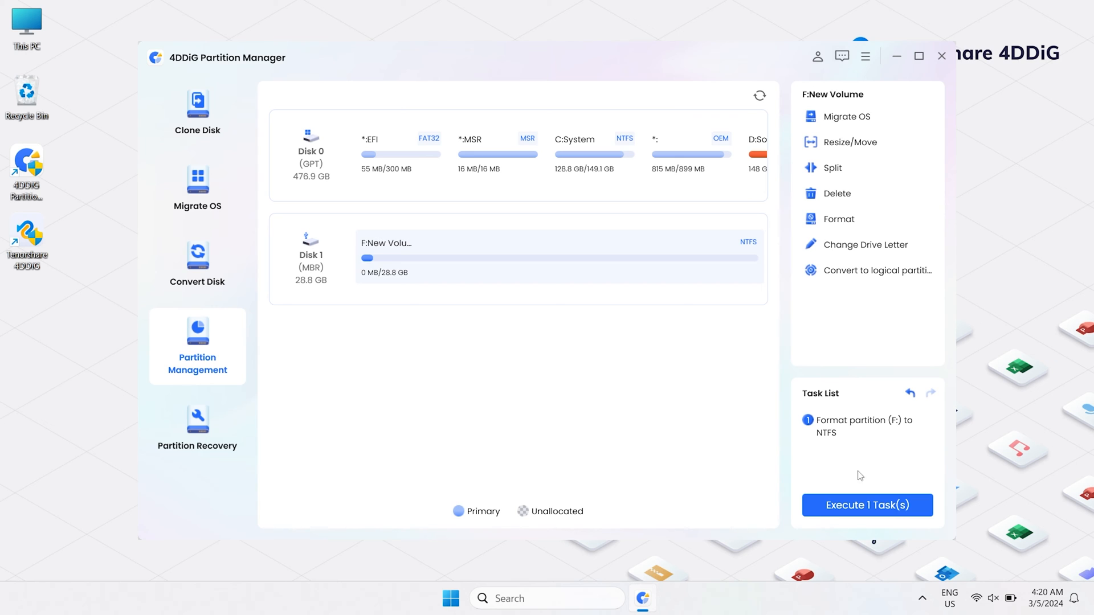
pyautogui.click(867, 505)
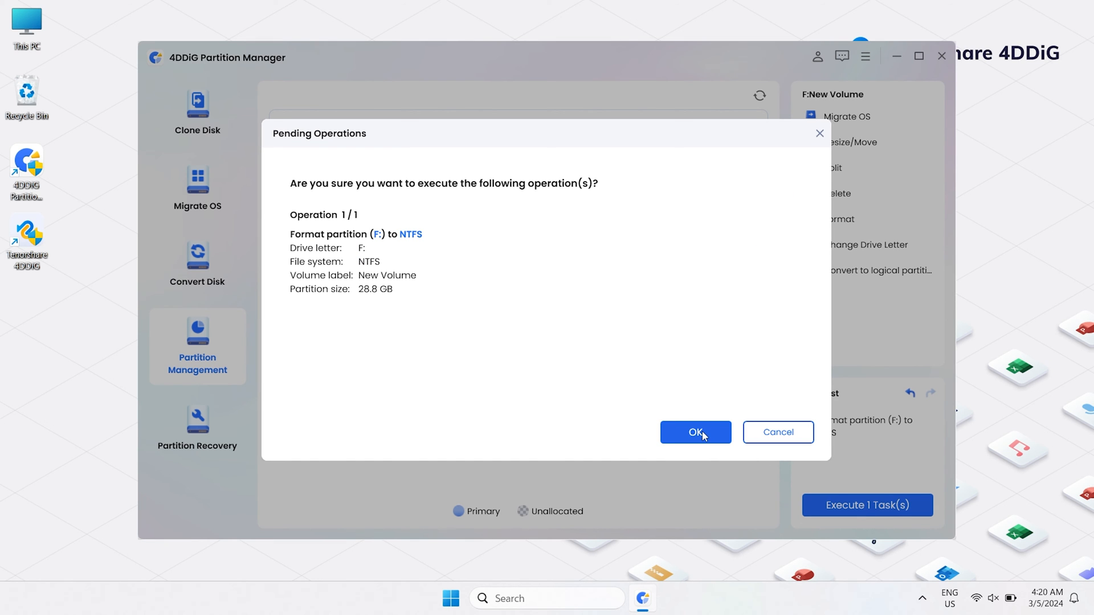
pyautogui.click(695, 432)
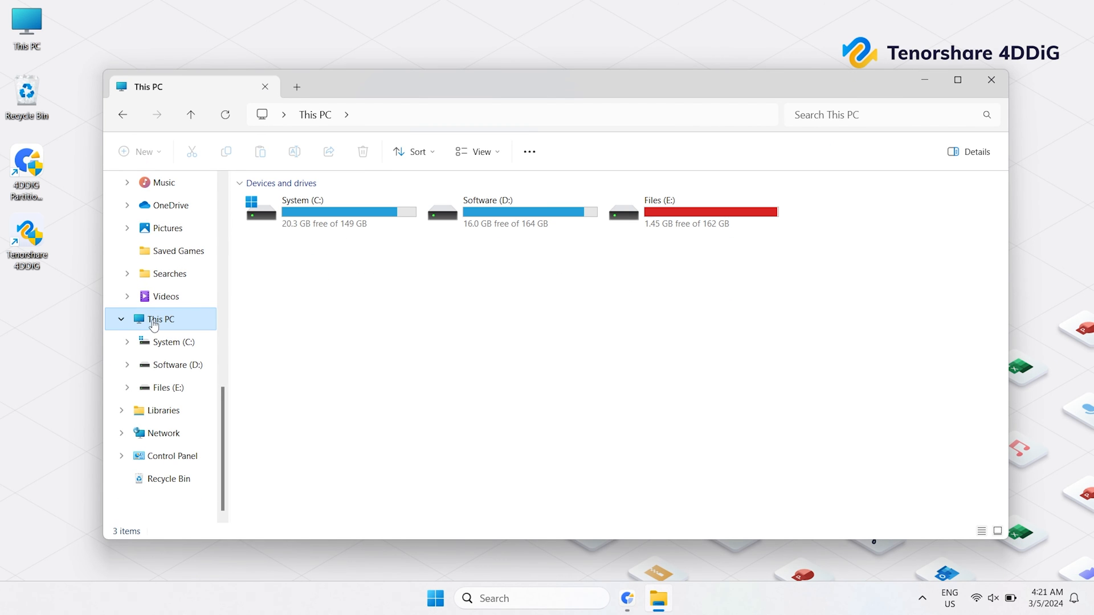
# View the drives listed under This PC.
pyautogui.click(871, 212)
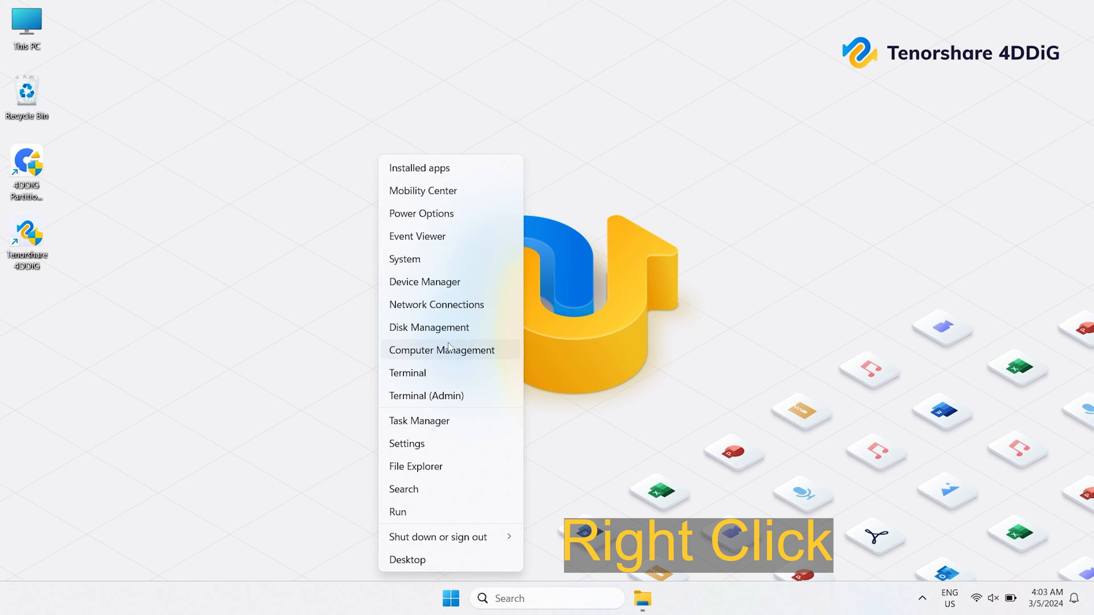
# In Disk Management, quick-format ESD-USB (H:) keeping NTFS as the file system.
pyautogui.click(428, 328)
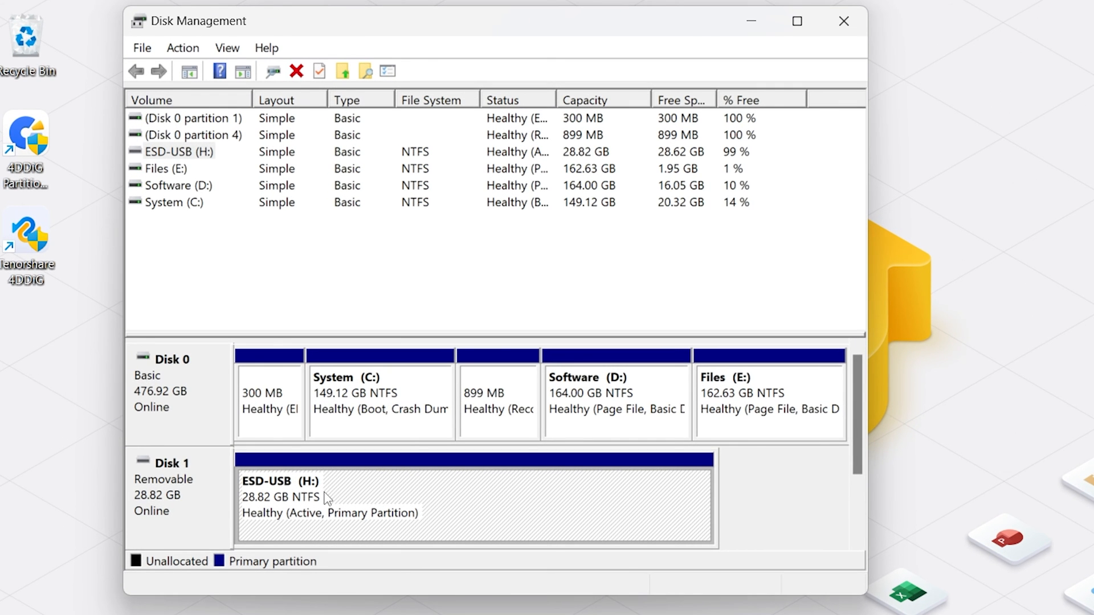
pyautogui.rightClick(327, 498)
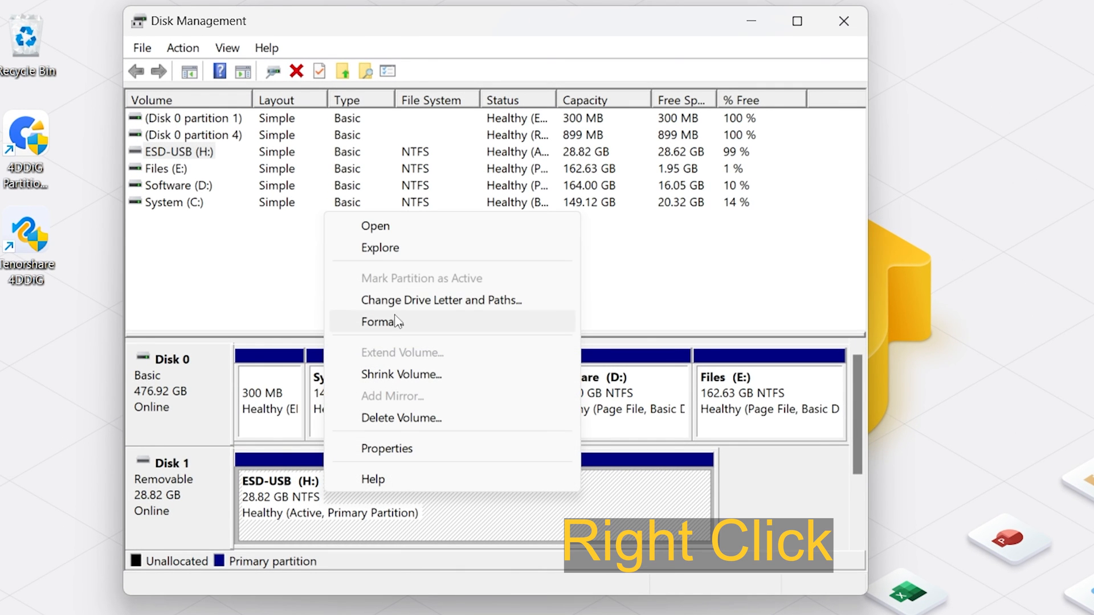
pyautogui.click(377, 322)
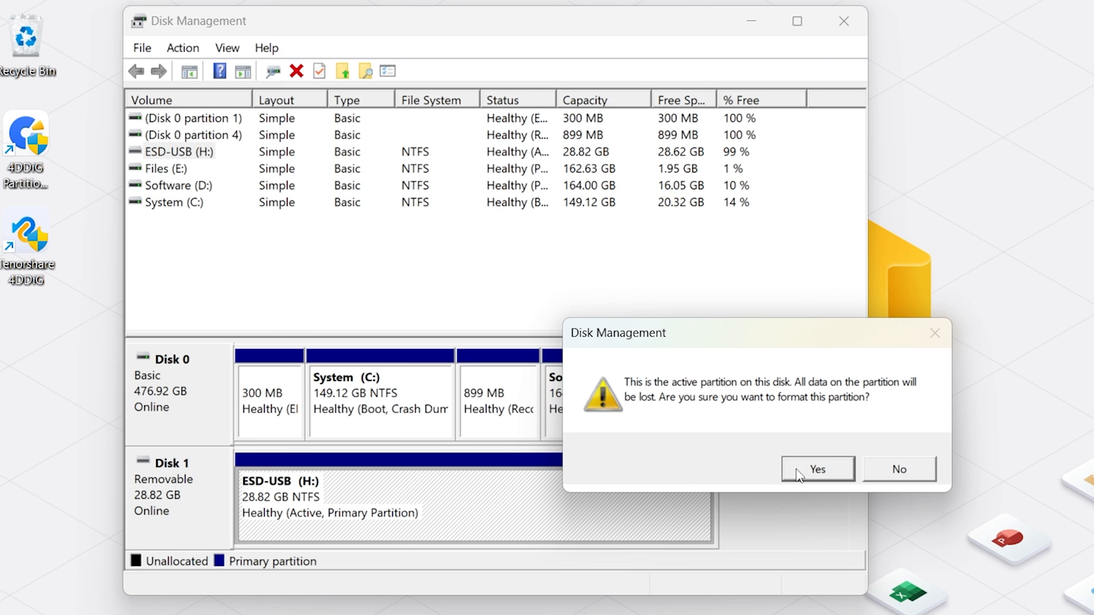
pyautogui.click(817, 469)
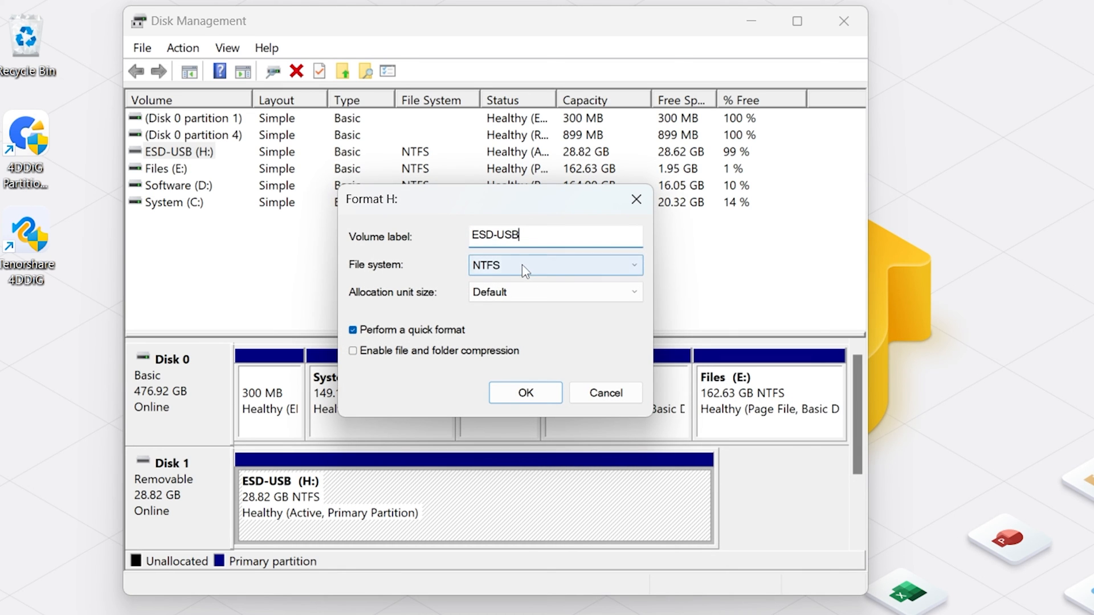
pyautogui.click(554, 265)
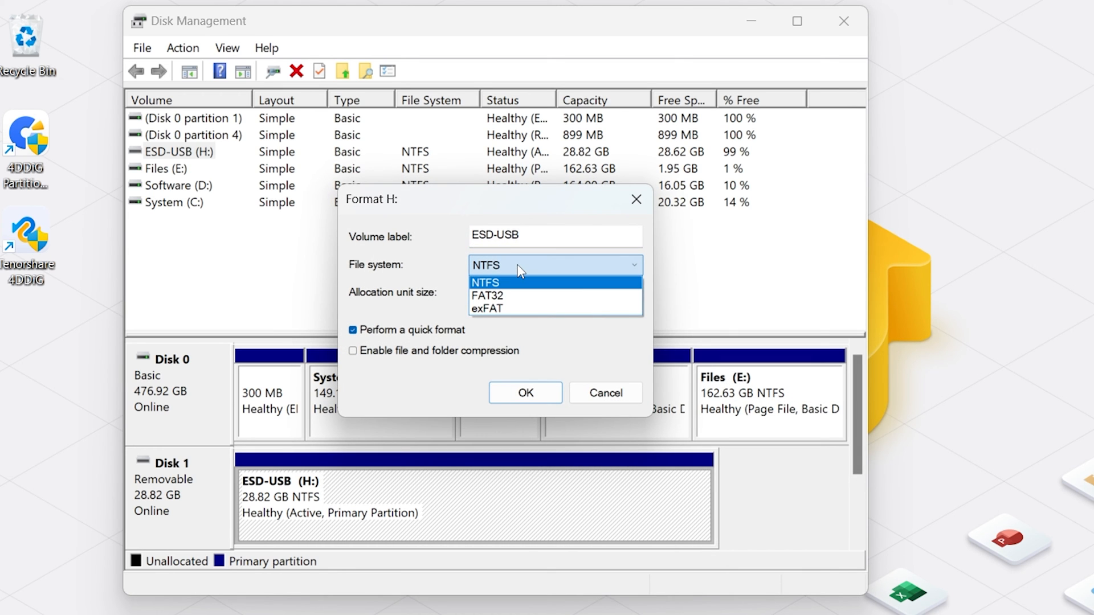
pyautogui.click(485, 283)
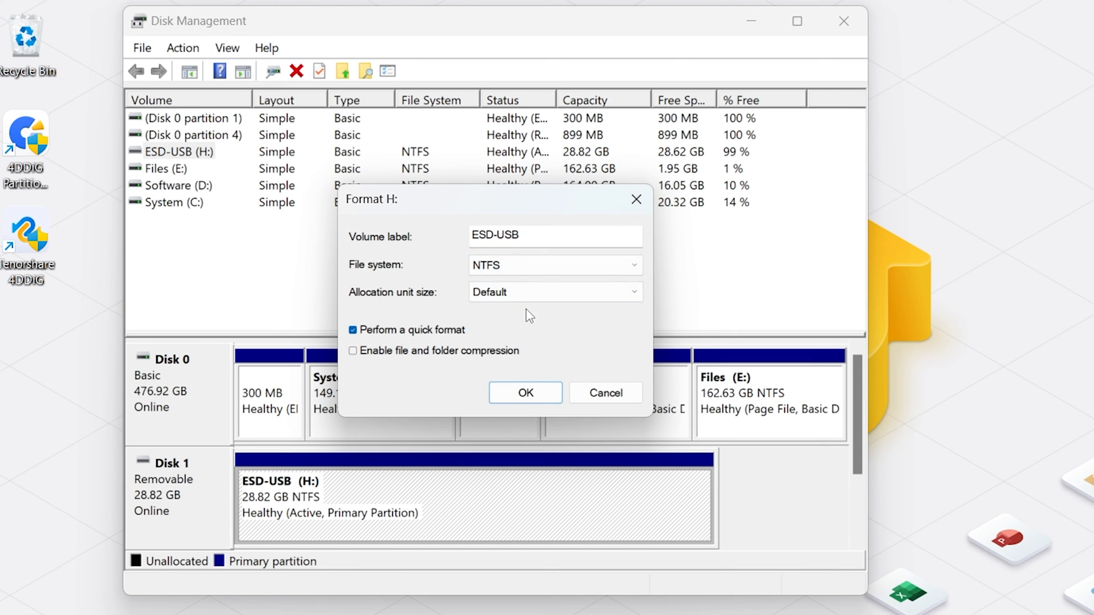
pyautogui.moveTo(534, 318)
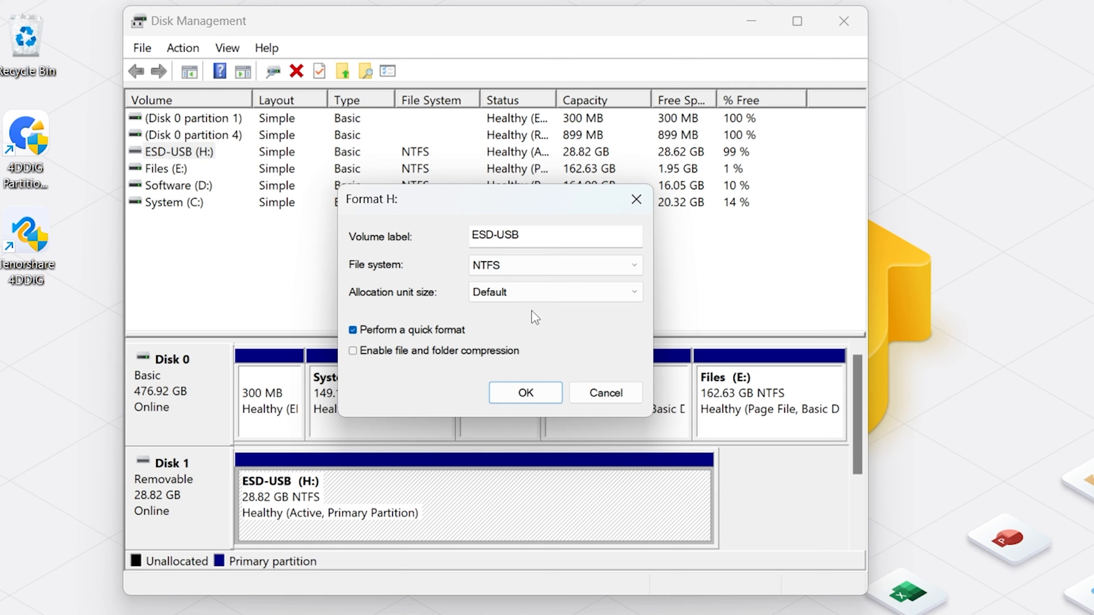
pyautogui.click(526, 392)
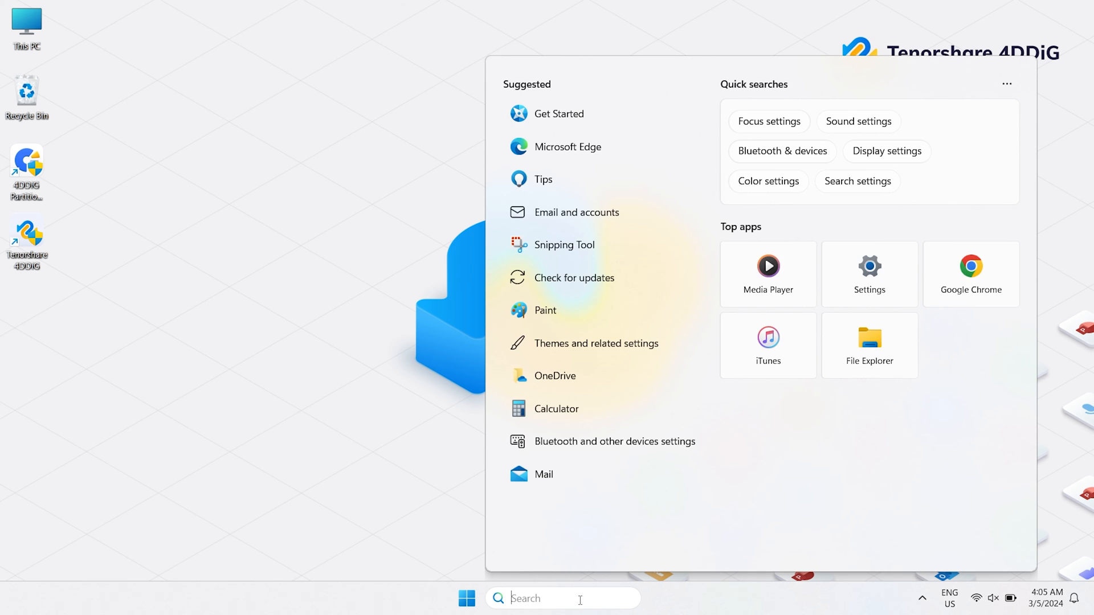
# Search cmd and launch Command Prompt with administrator rights.
pyautogui.write('cmd')
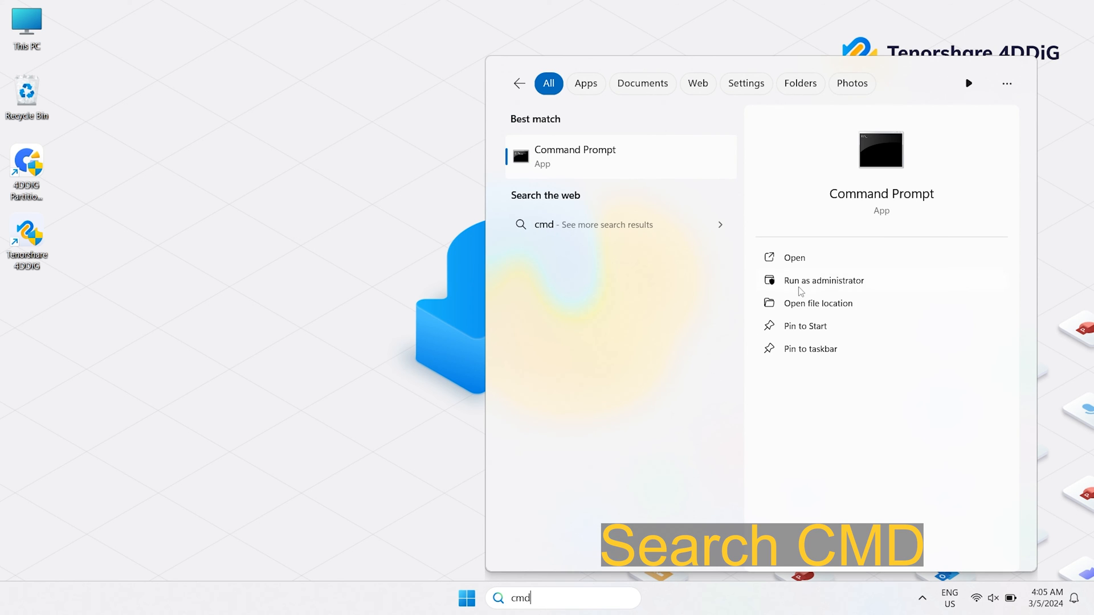
pyautogui.click(823, 280)
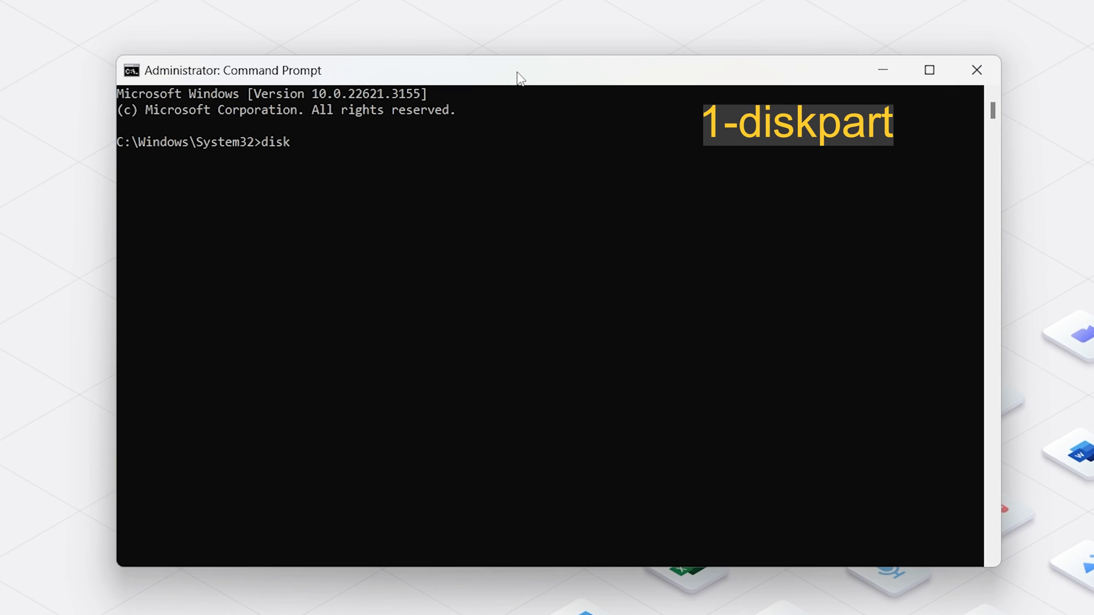
# Start DiskPart and list the disks to find the 28 GB USB drive.
pyautogui.write('part')
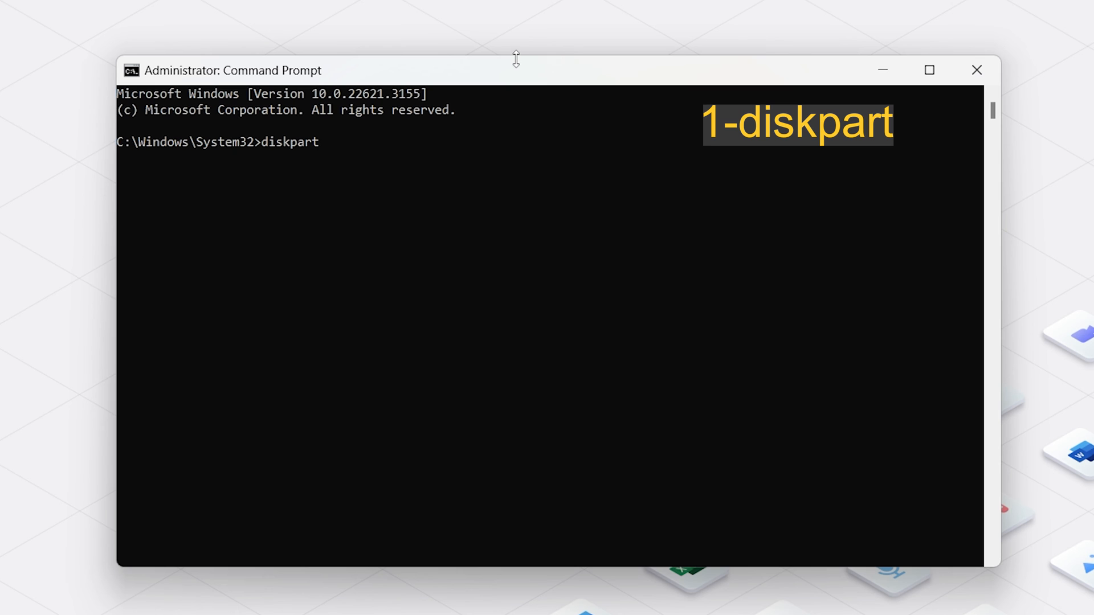
pyautogui.press('Enter')
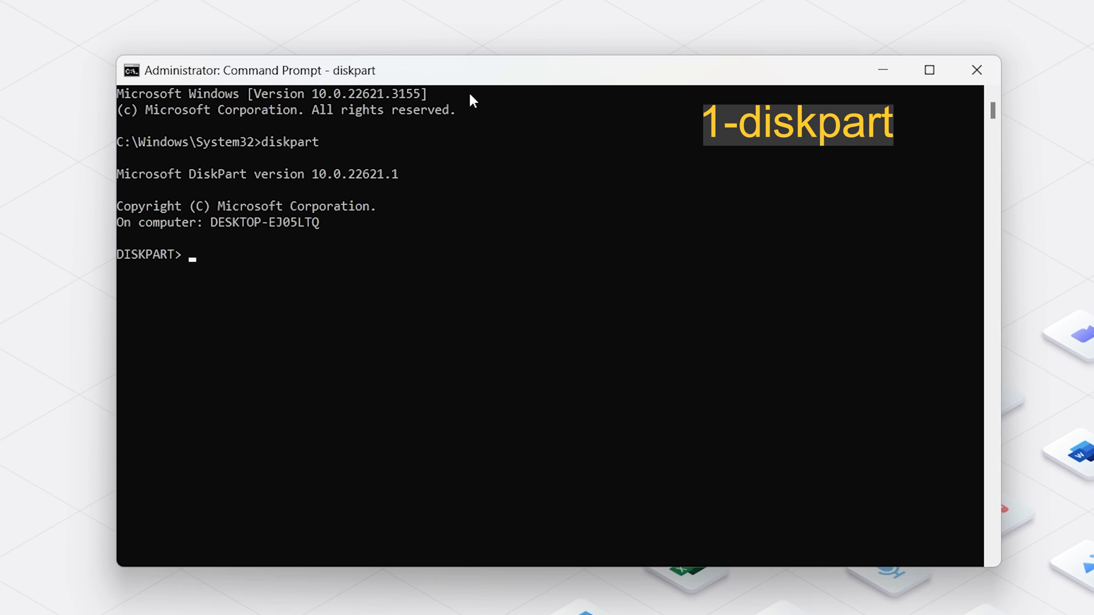
pyautogui.write('list di')
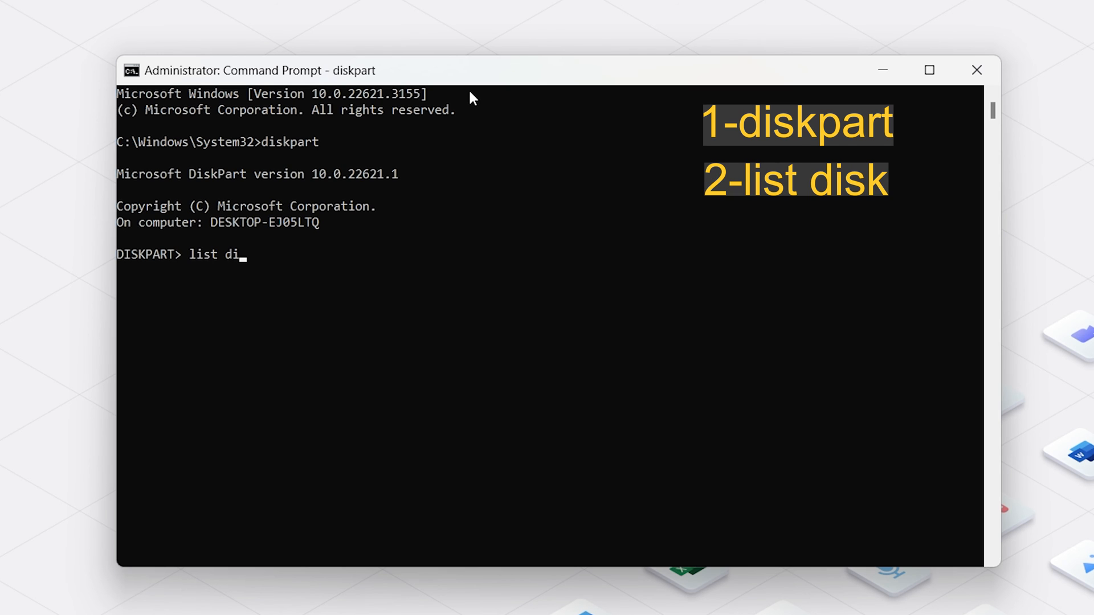
pyautogui.press('Enter')
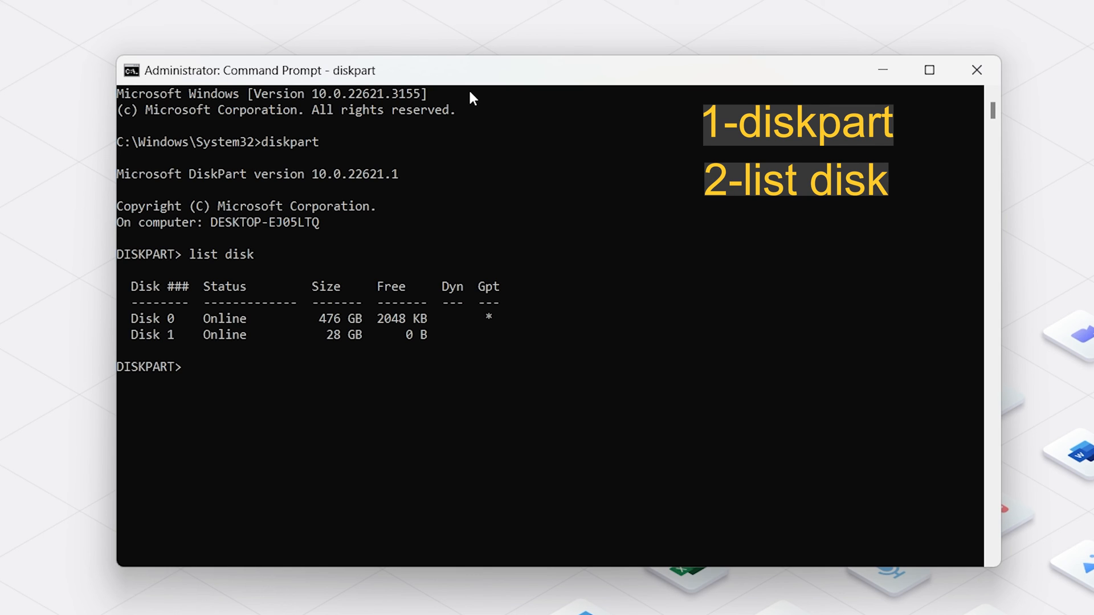
# Select disk 1, clean it, and begin the partition attributes command.
pyautogui.write('s')
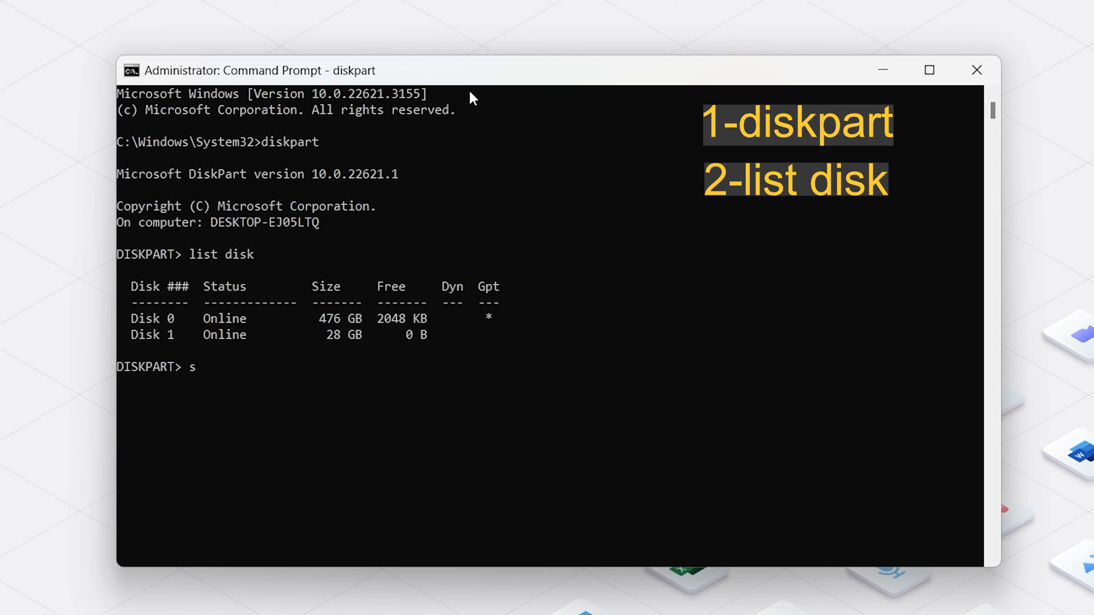
pyautogui.write('elect disk')
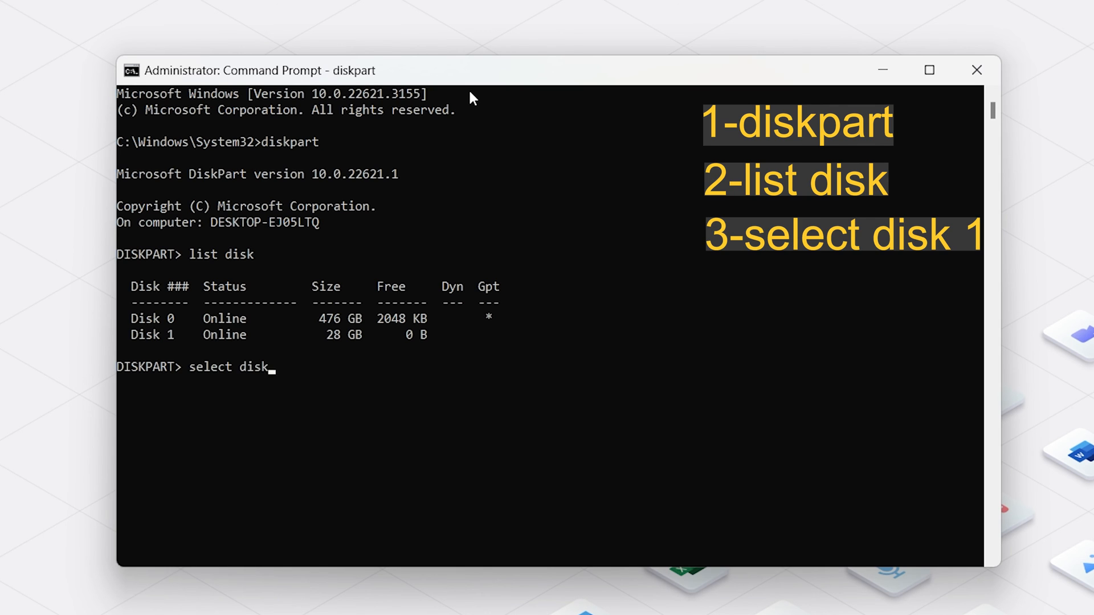
pyautogui.write('1')
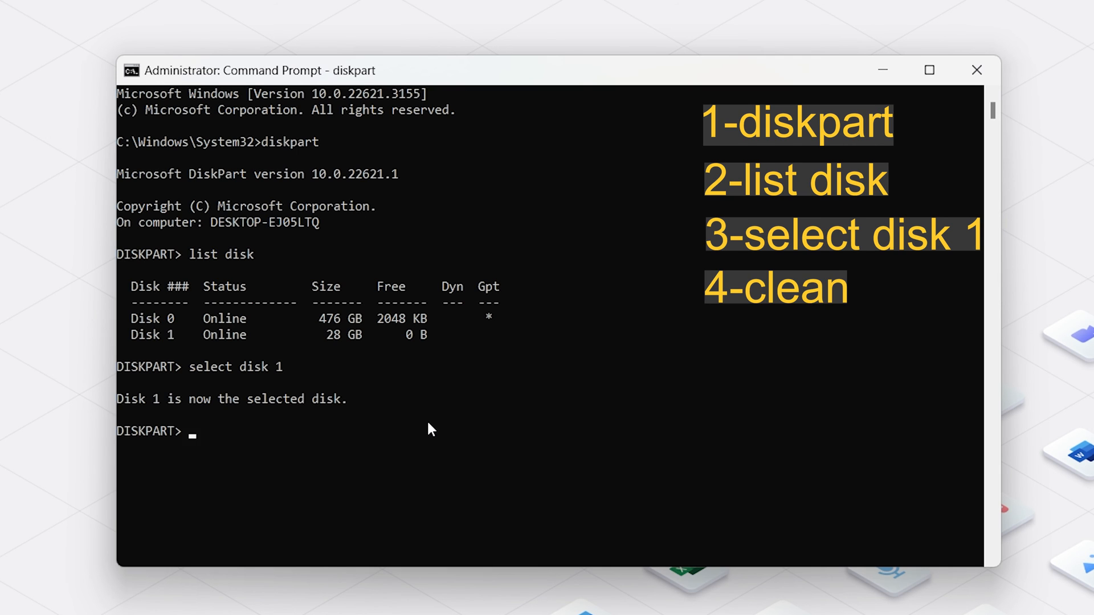
pyautogui.write('clean')
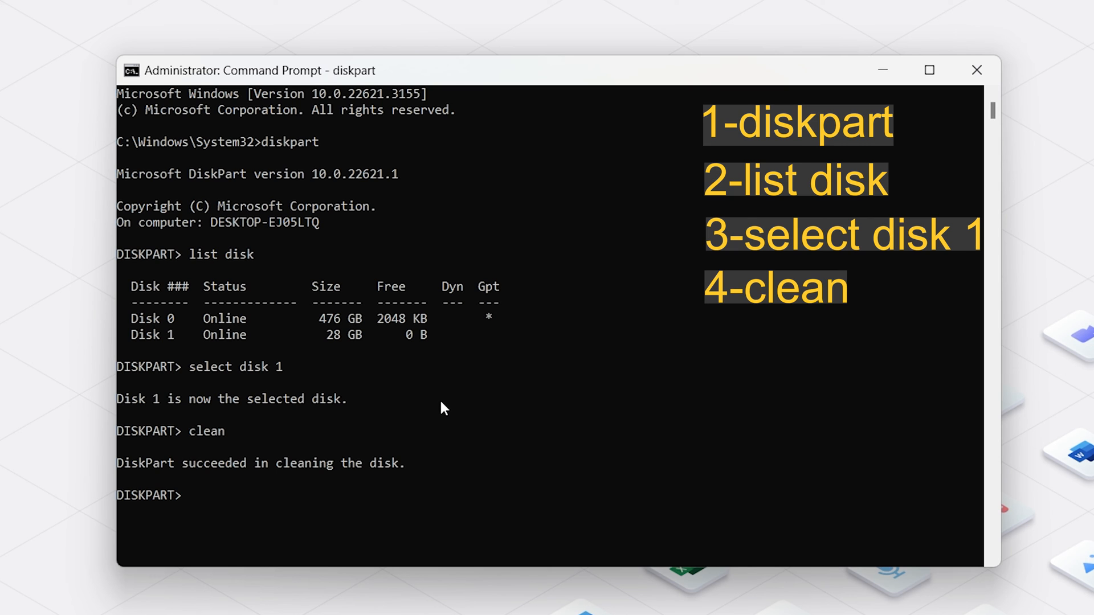
pyautogui.write('attributes partition primary')
pyautogui.write('f')
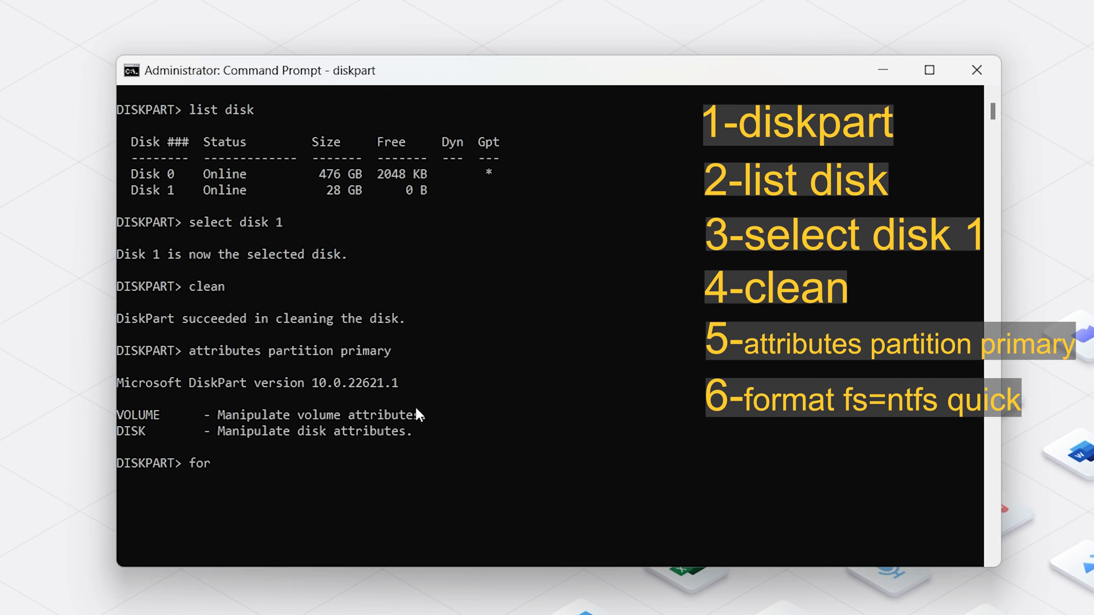
# Enter the quick NTFS format command 'format fs=ntfs quick' at the DiskPart prompt.
pyautogui.write('ormat fs')
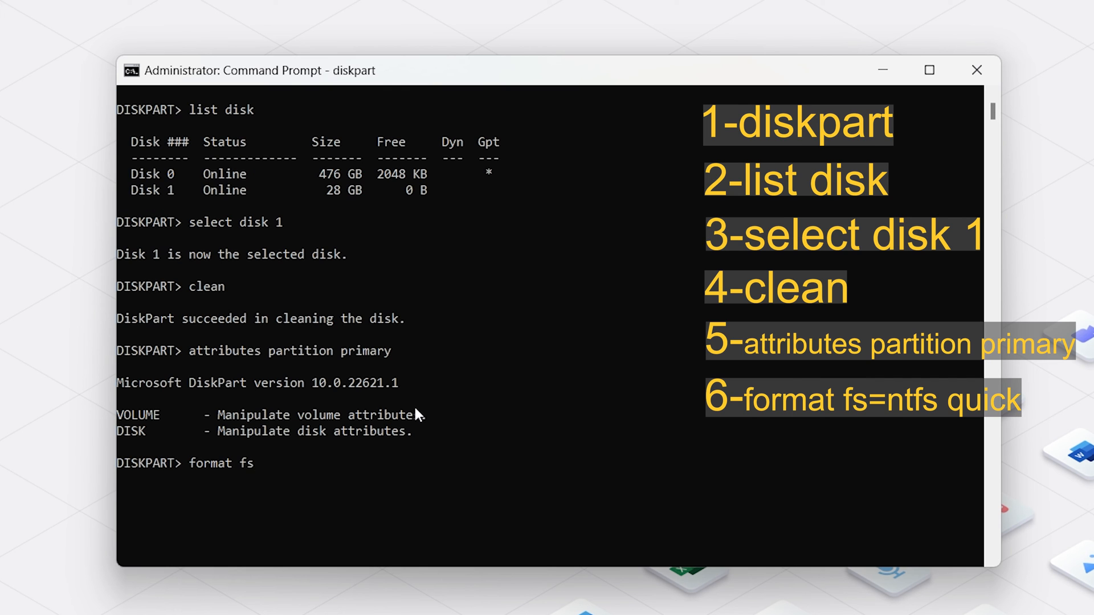
pyautogui.write('=')
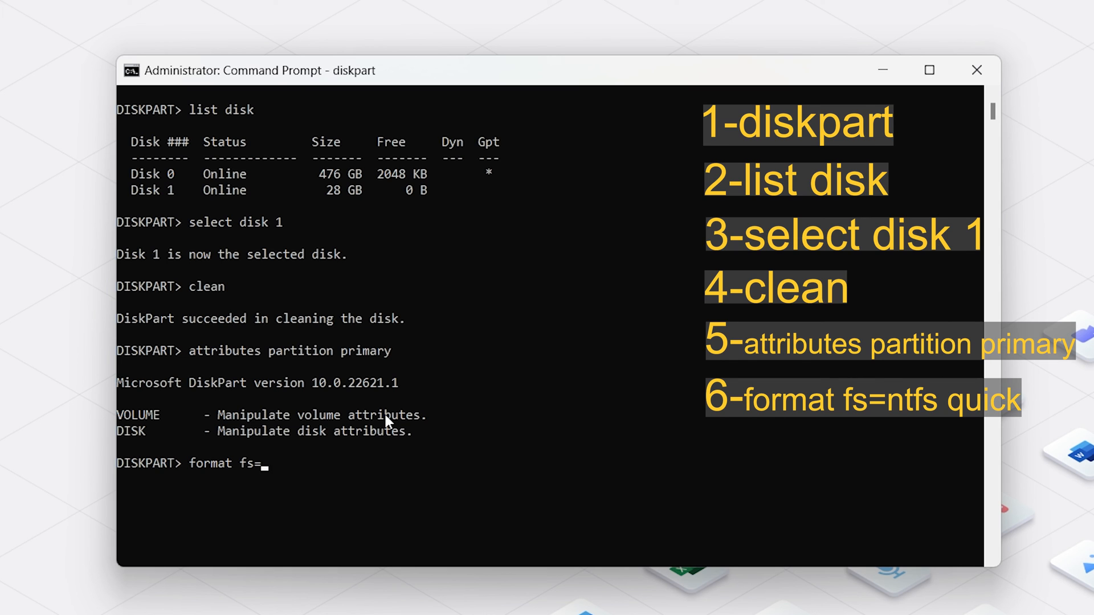
pyautogui.write('ntfs')
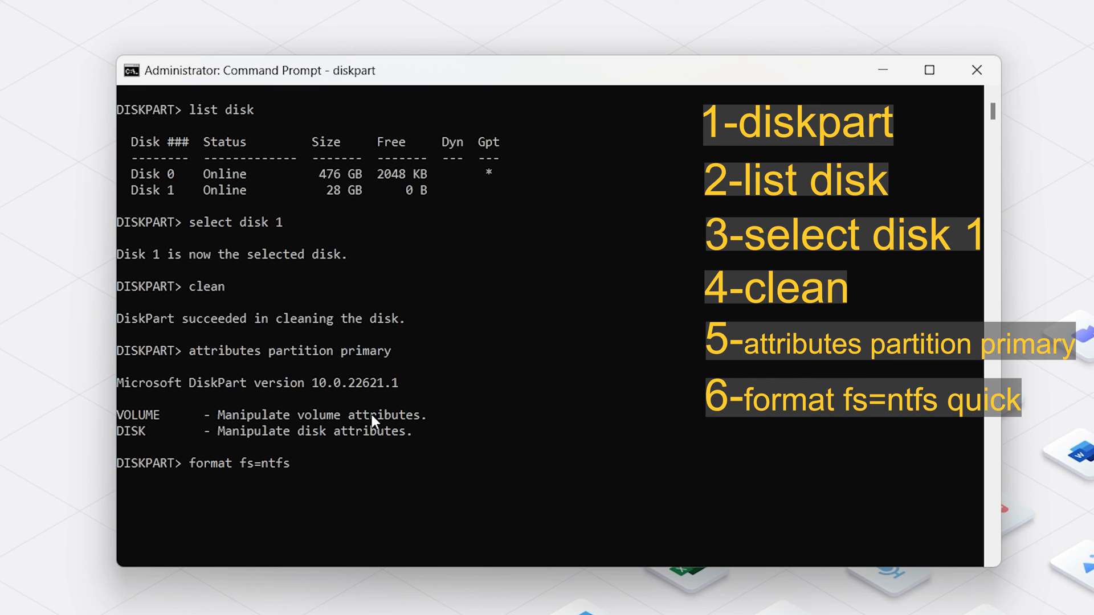
pyautogui.write('quick')
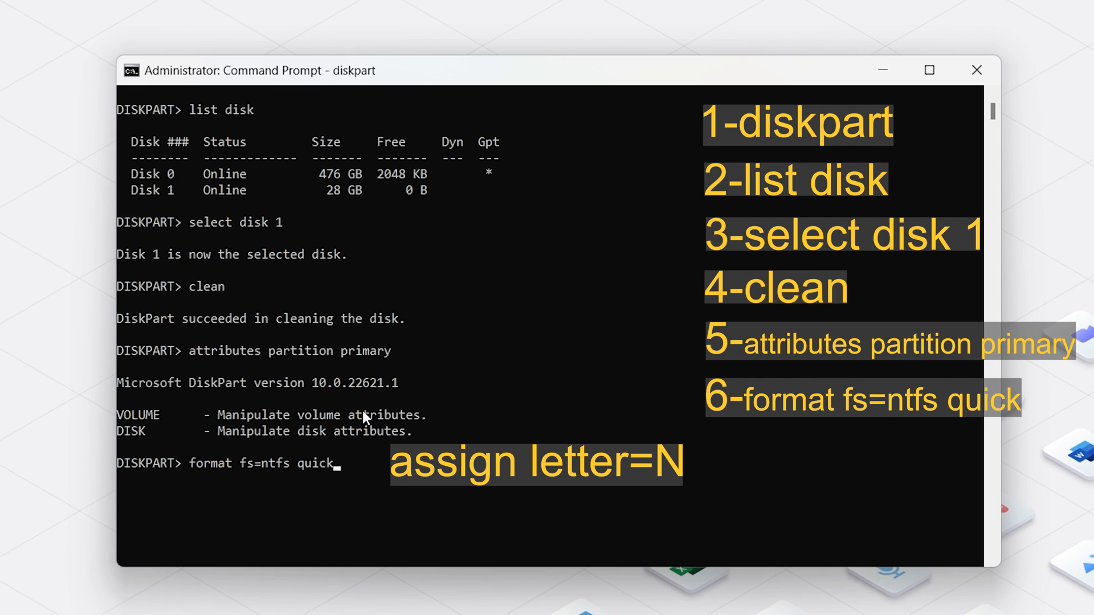
pyautogui.moveTo(369, 409)
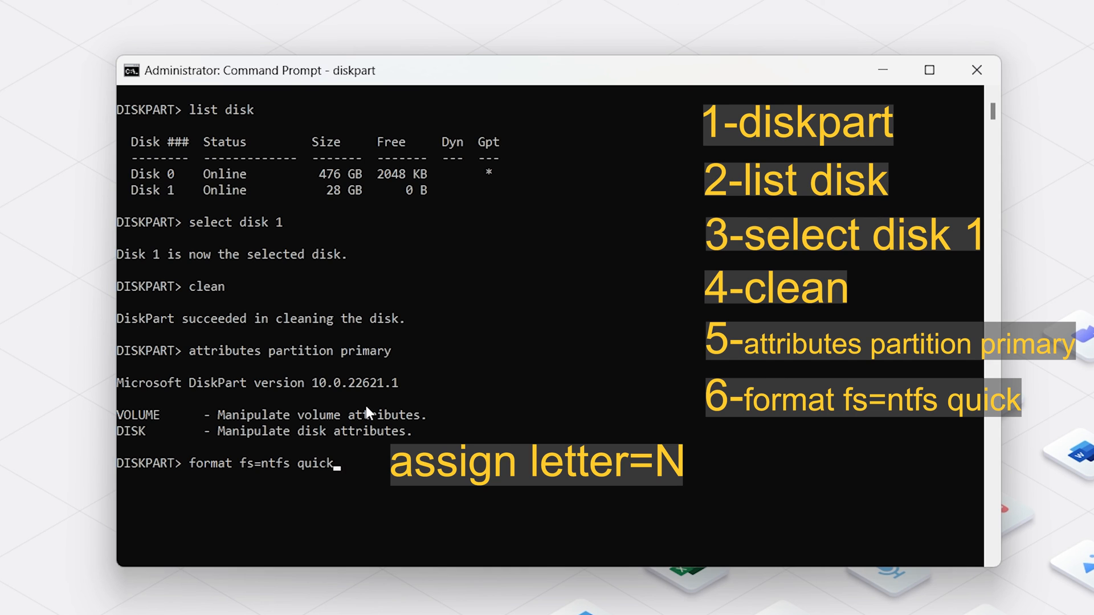